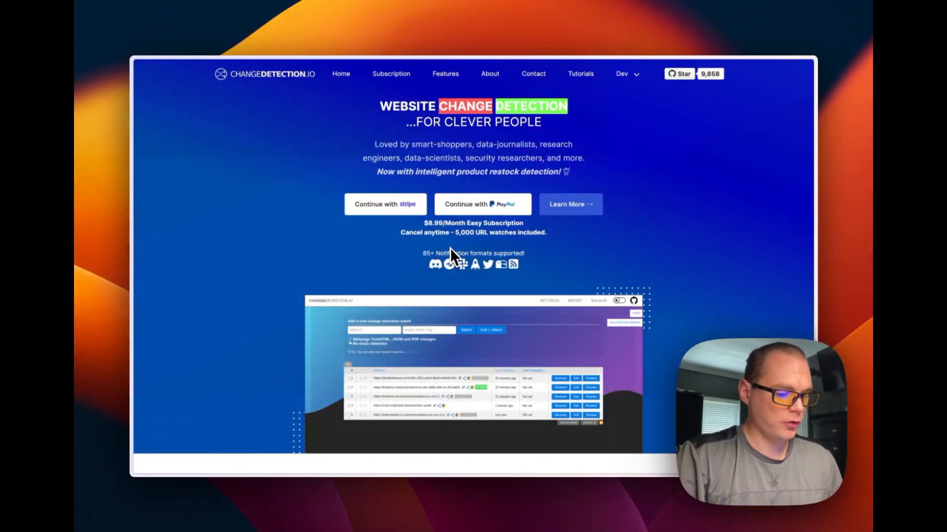
pyautogui.moveTo(372, 119)
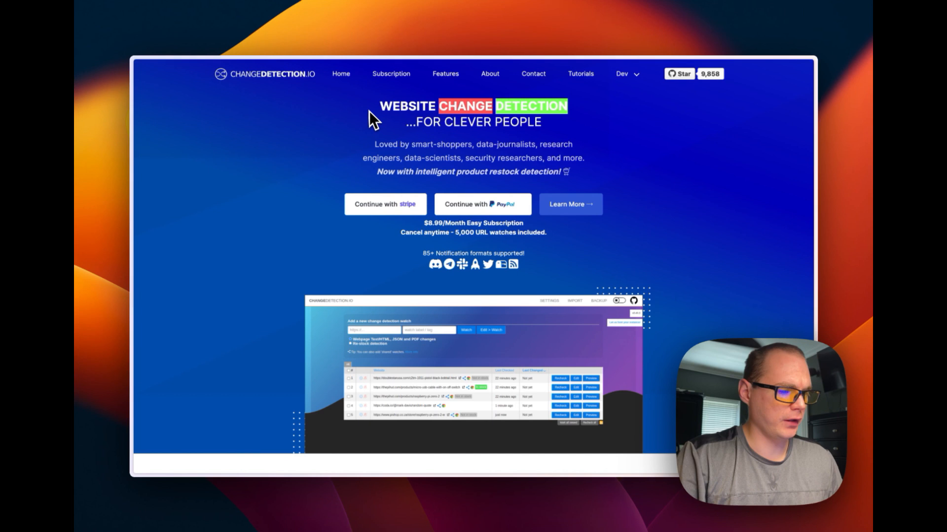
pyautogui.moveTo(401, 138)
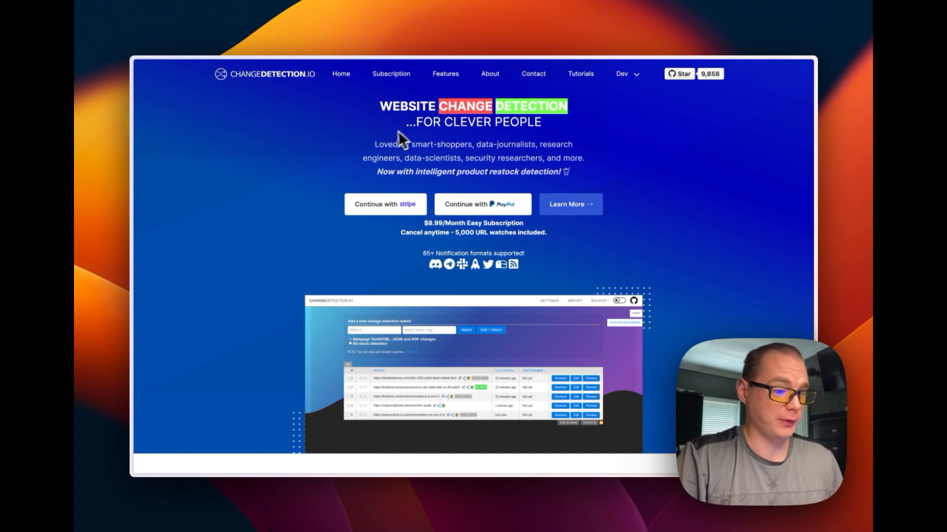
# Step: Switch to the running changedetection instance listing the ycombinator and changelog watches
pyautogui.scroll(-3)
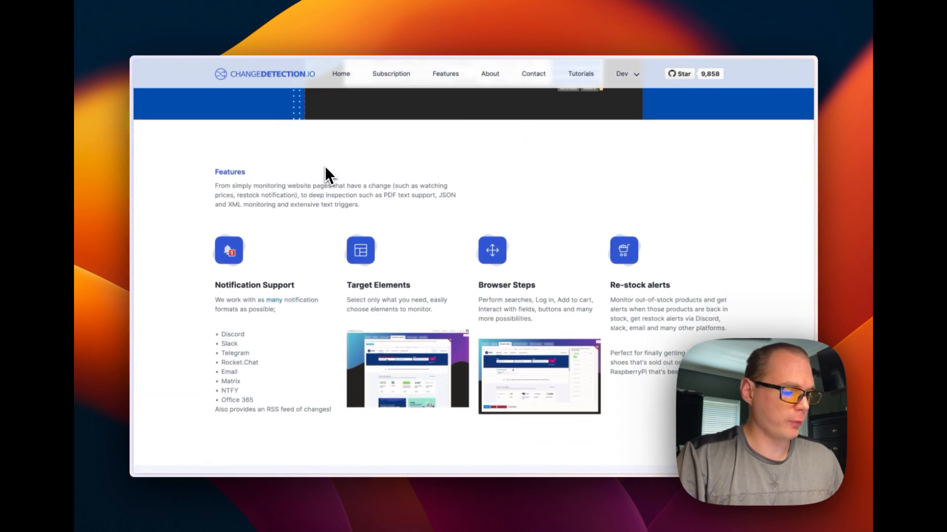
pyautogui.scroll(-3)
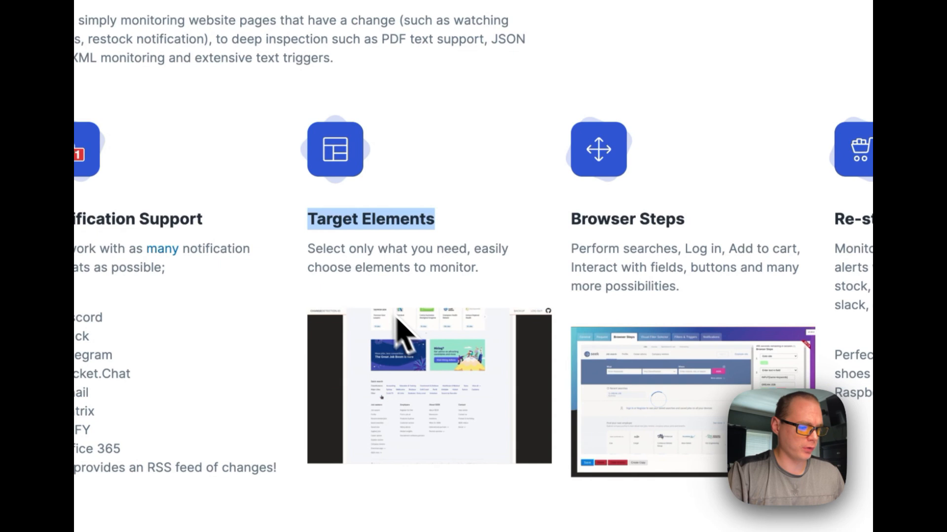
pyautogui.moveTo(580, 265)
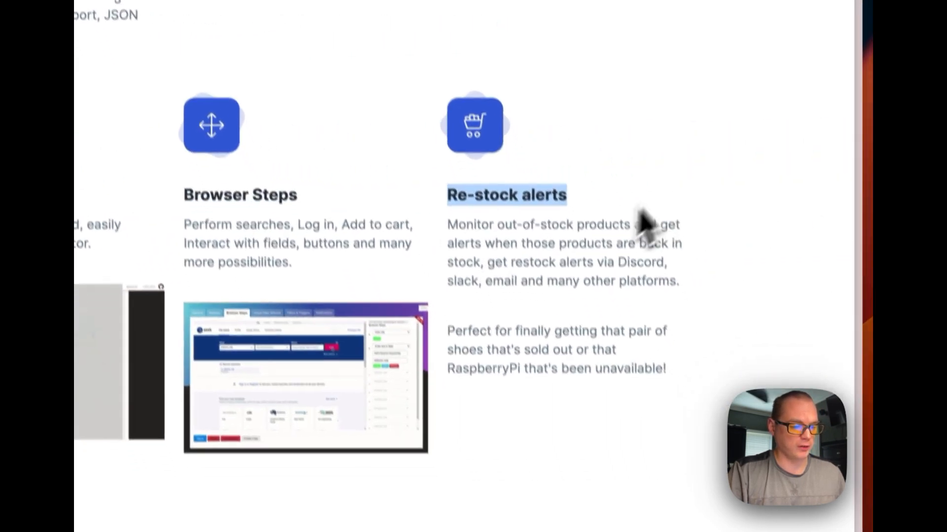
pyautogui.scroll(-3)
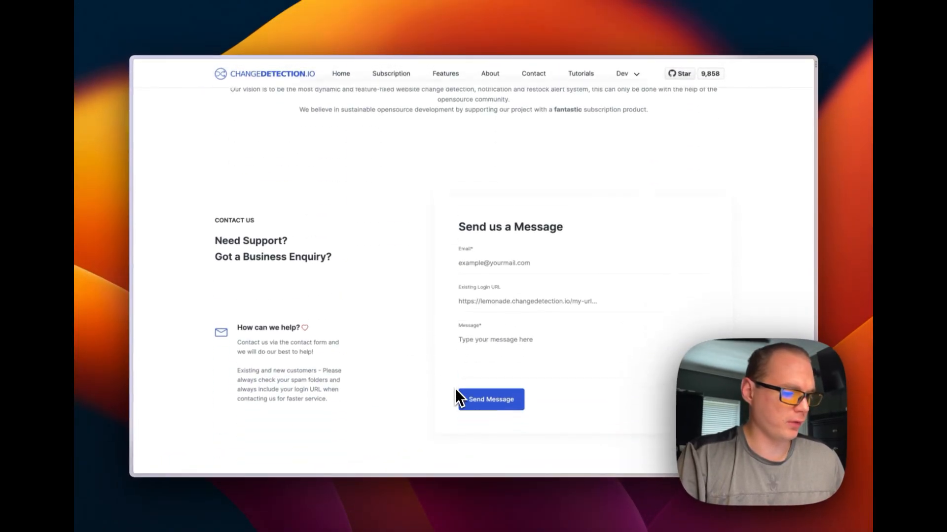
pyautogui.scroll(3)
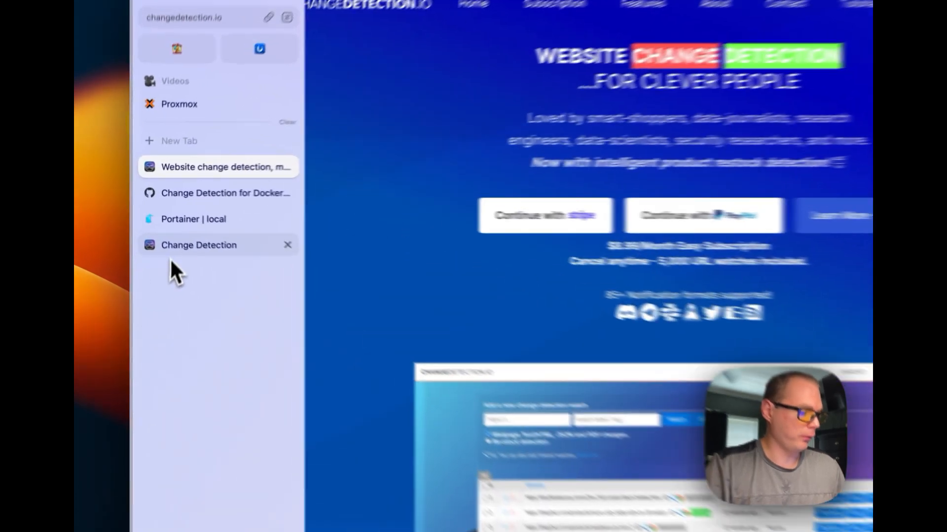
pyautogui.click(198, 245)
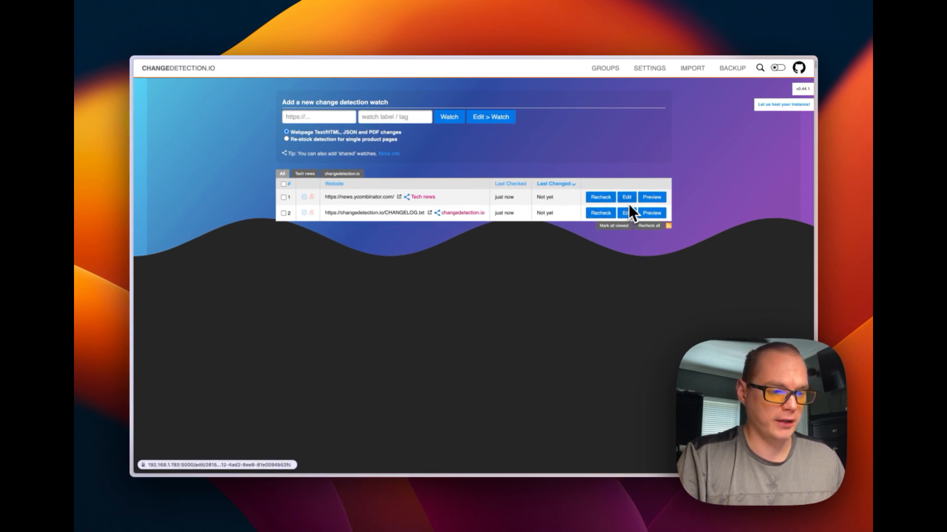
pyautogui.moveTo(367, 250)
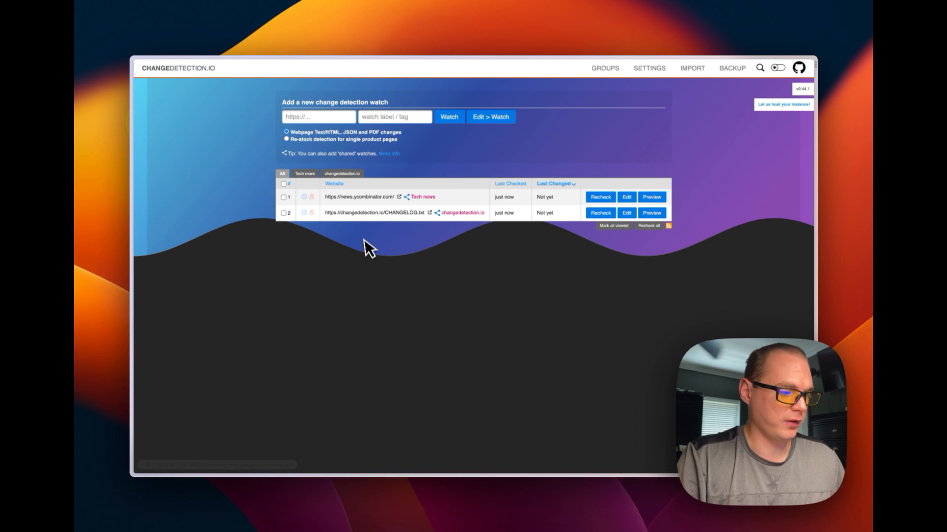
pyautogui.moveTo(370, 287)
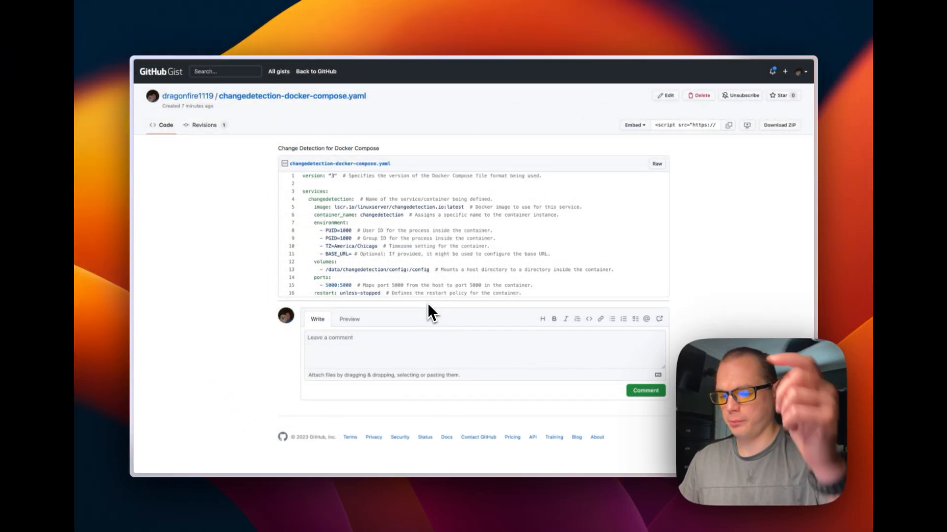
pyautogui.moveTo(429, 279)
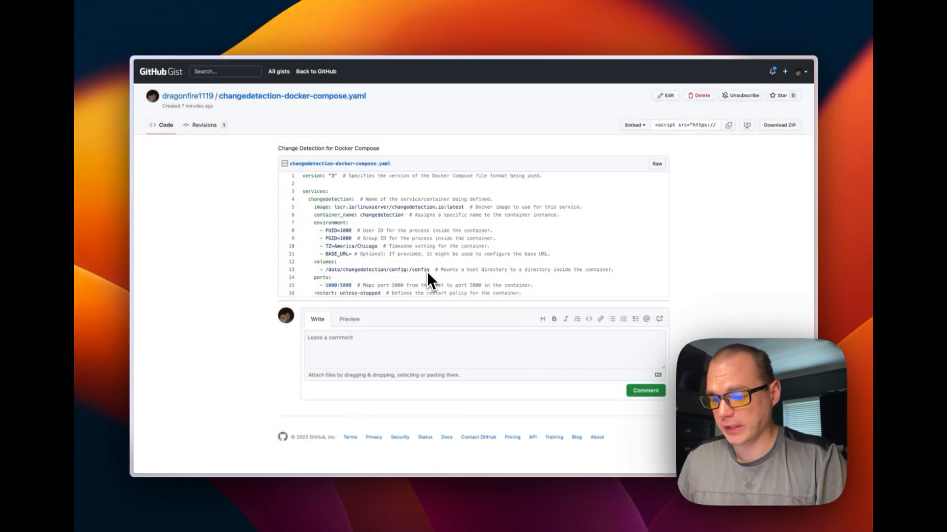
pyautogui.moveTo(342, 208)
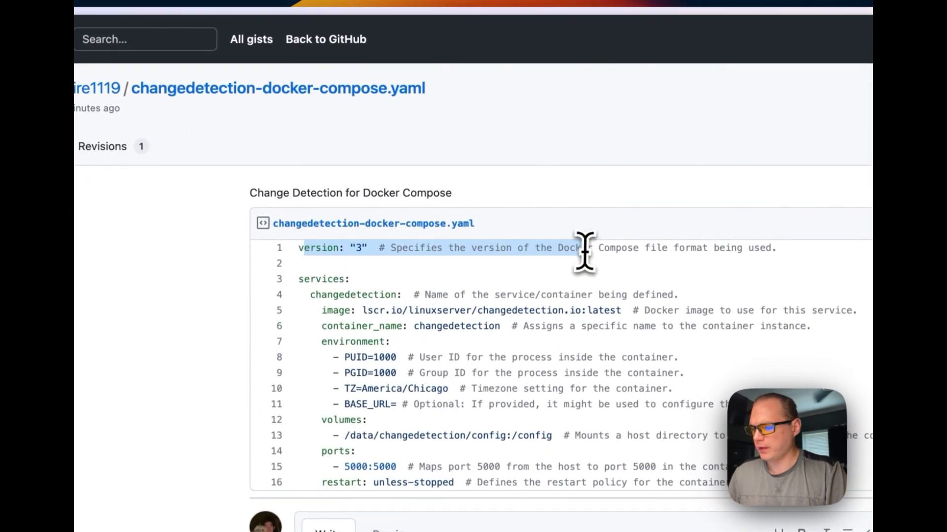
# Step: Review the compose file's /config volume path and copy the whole changedetection-docker-compose.yaml
pyautogui.scroll(3)
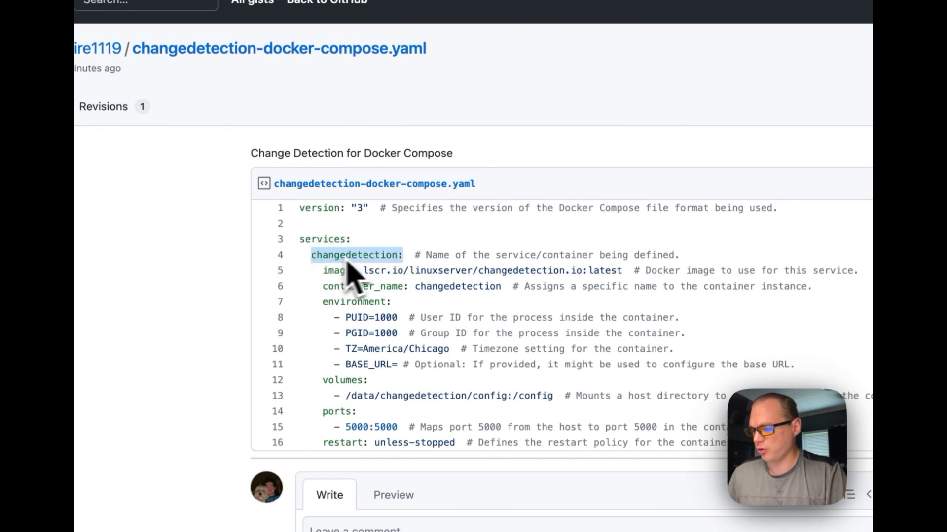
pyautogui.moveTo(330, 278)
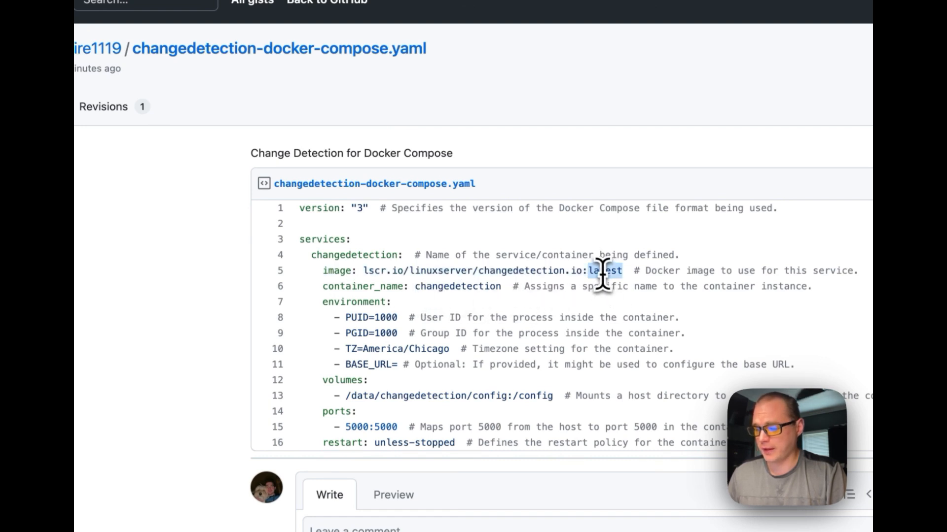
pyautogui.scroll(3)
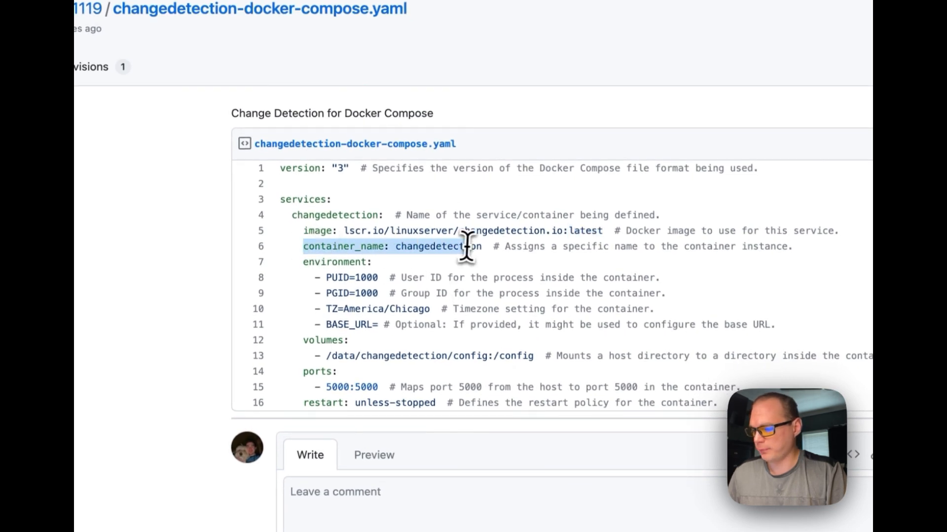
pyautogui.moveTo(492, 253)
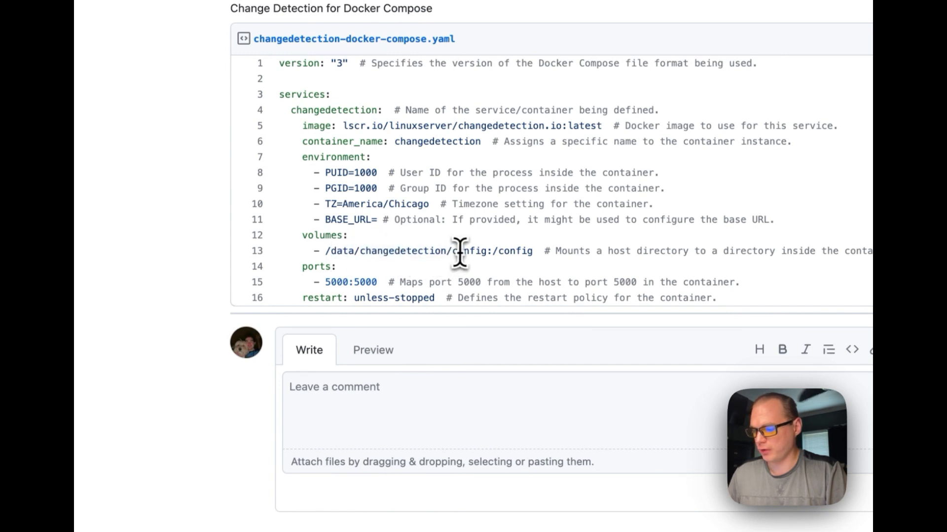
pyautogui.doubleClick(468, 250)
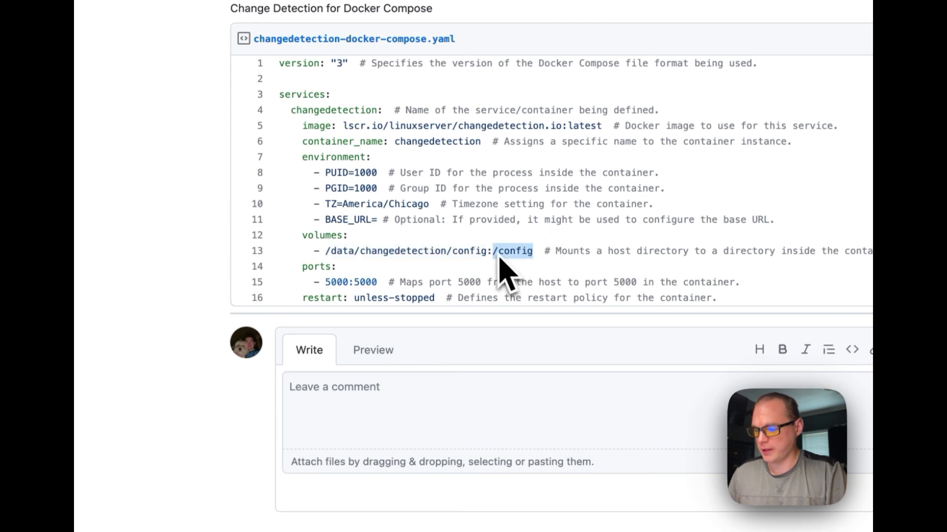
pyautogui.moveTo(571, 275)
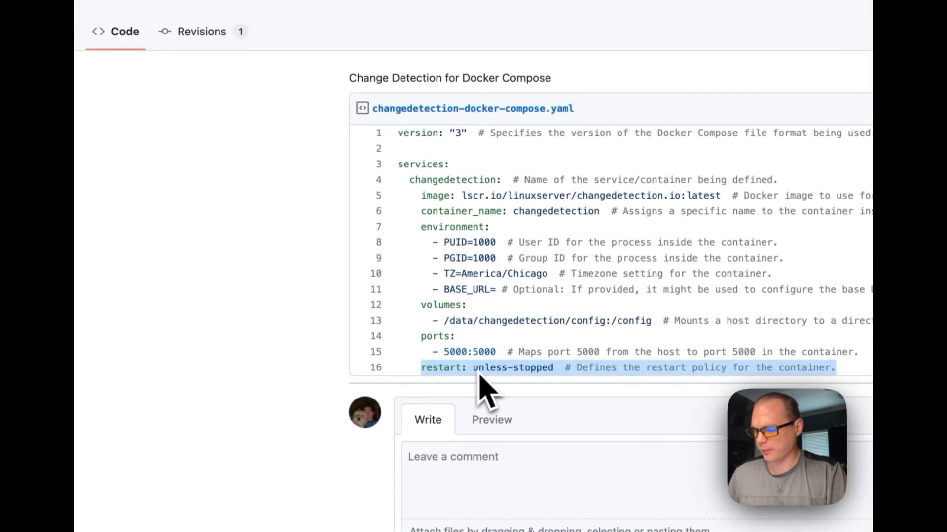
pyautogui.moveTo(549, 387)
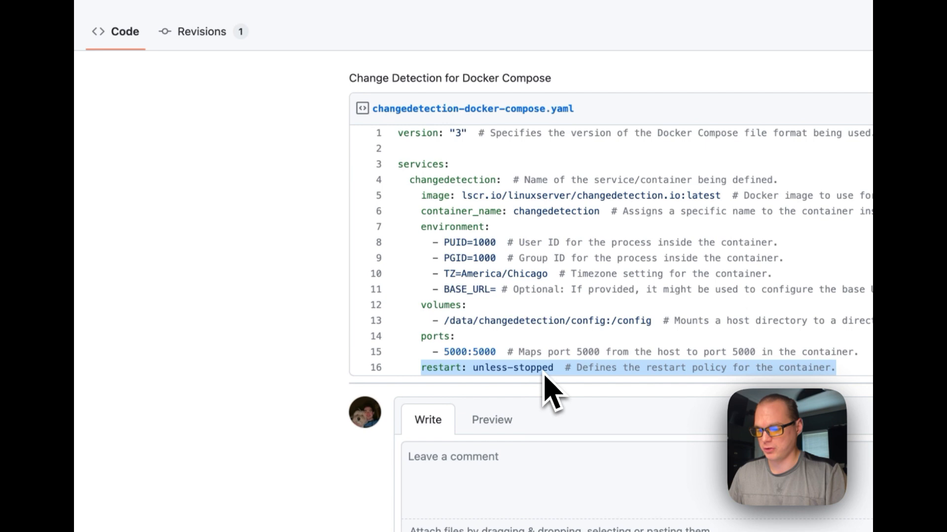
pyautogui.moveTo(530, 337)
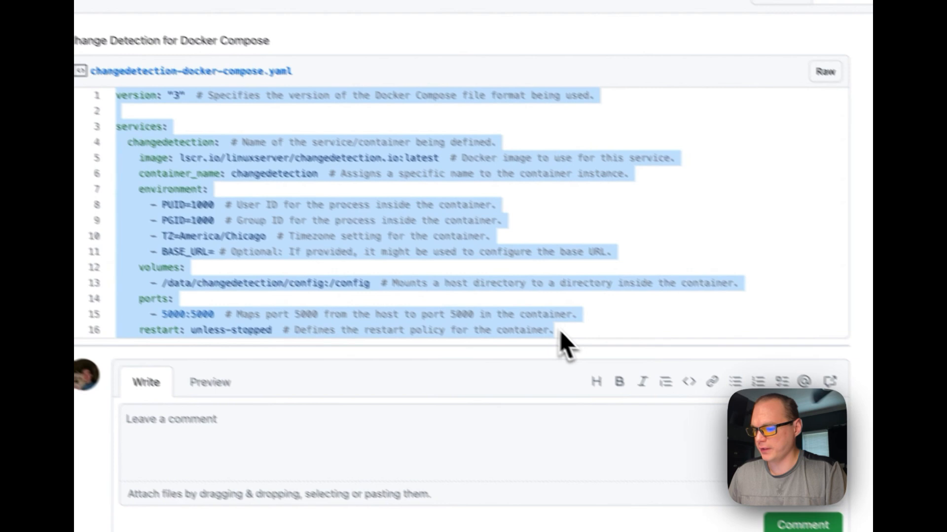
pyautogui.press('cmd+c')
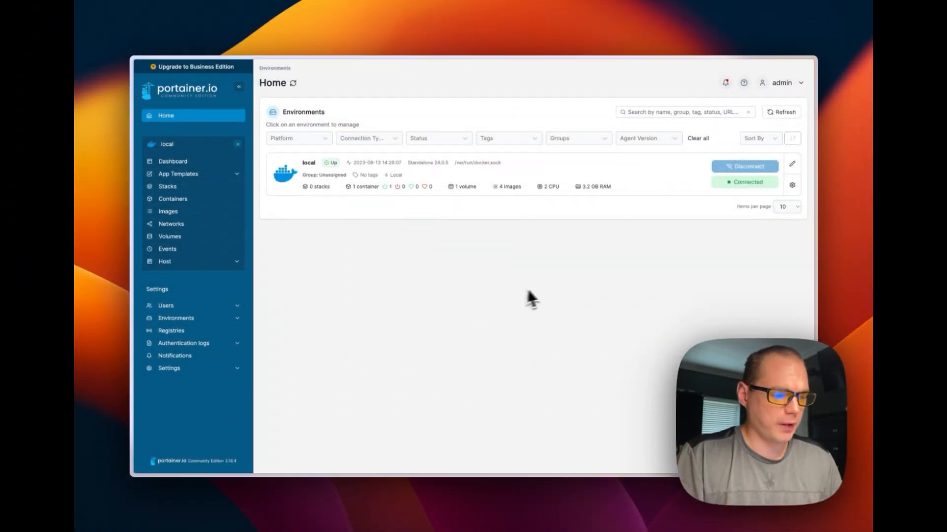
pyautogui.moveTo(290, 244)
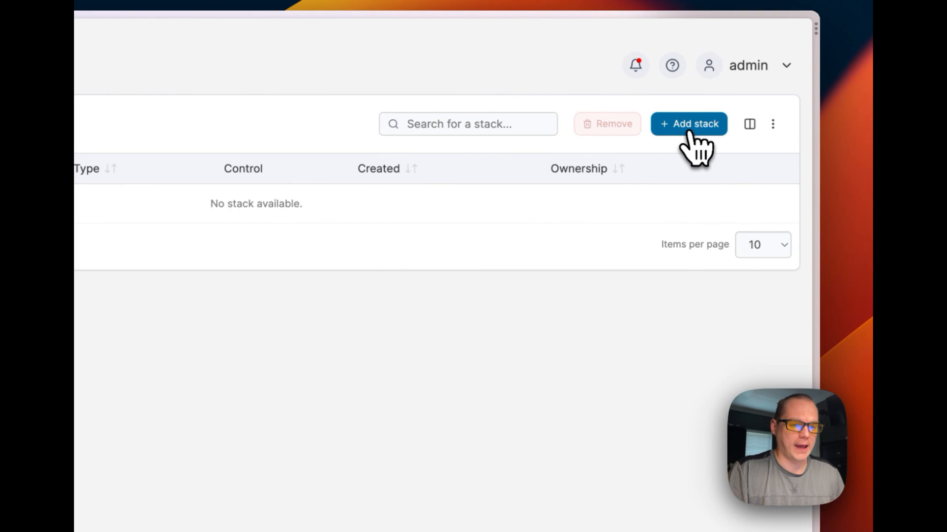
# Step: Create a new stack named changedetection-stack with the copied compose file as its definition
pyautogui.click(688, 124)
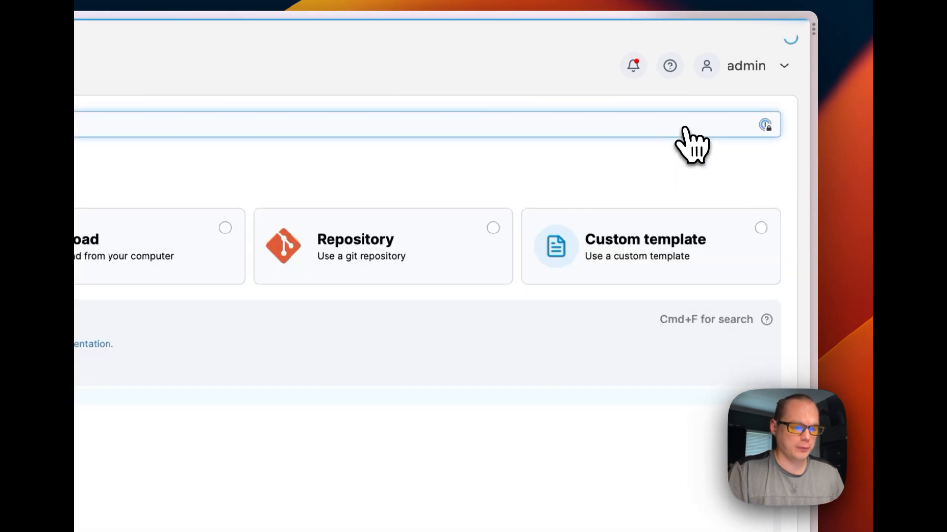
pyautogui.moveTo(396, 429)
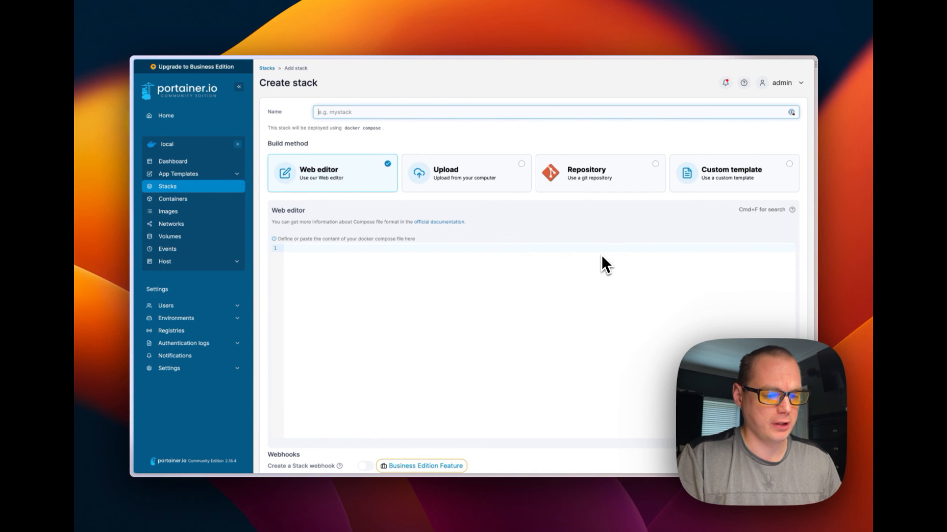
pyautogui.moveTo(591, 260)
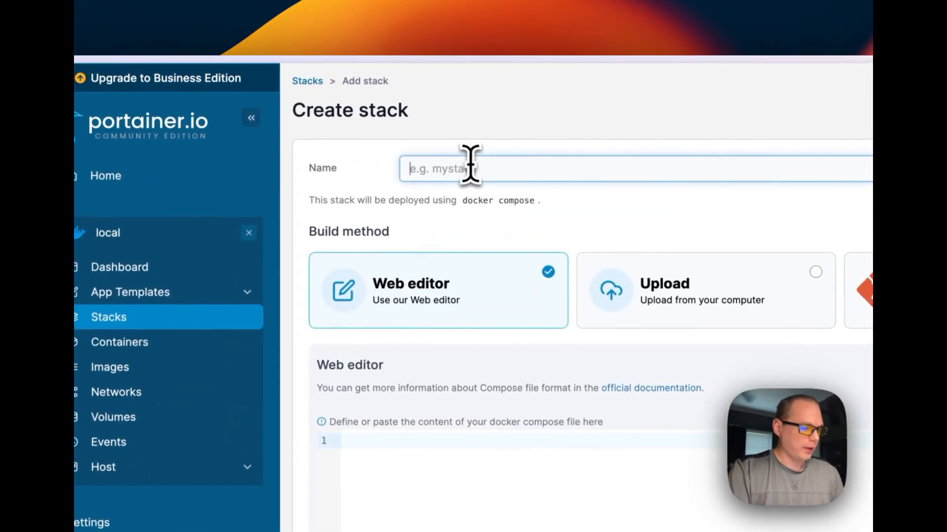
pyautogui.write('changedetection.')
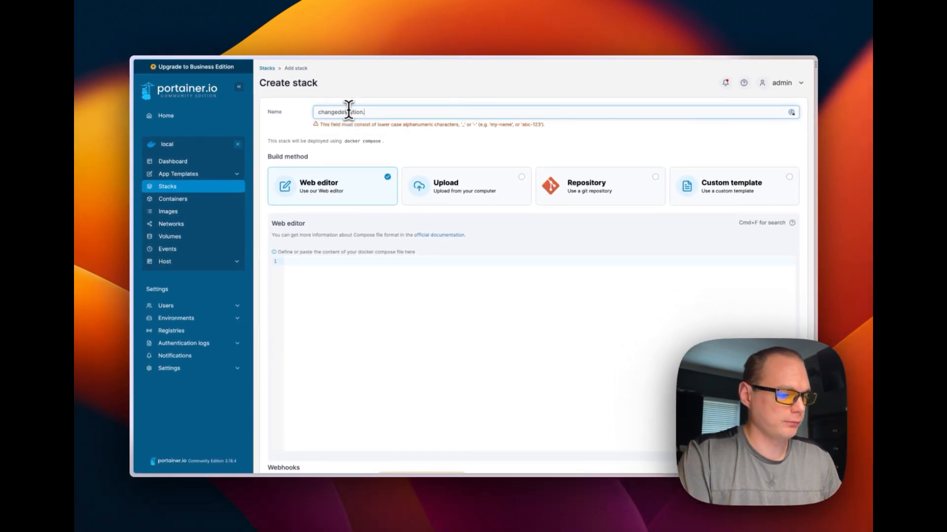
pyautogui.write('-stack')
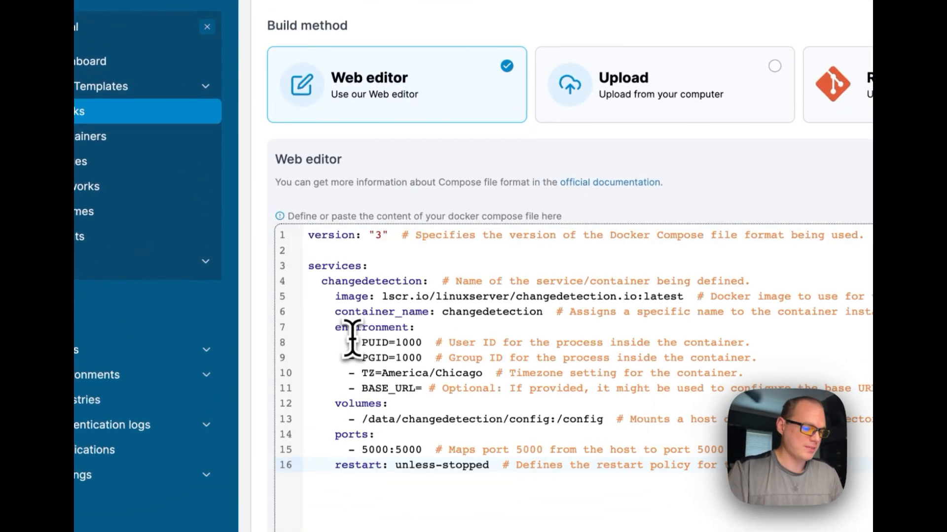
pyautogui.press('ctrl+a')
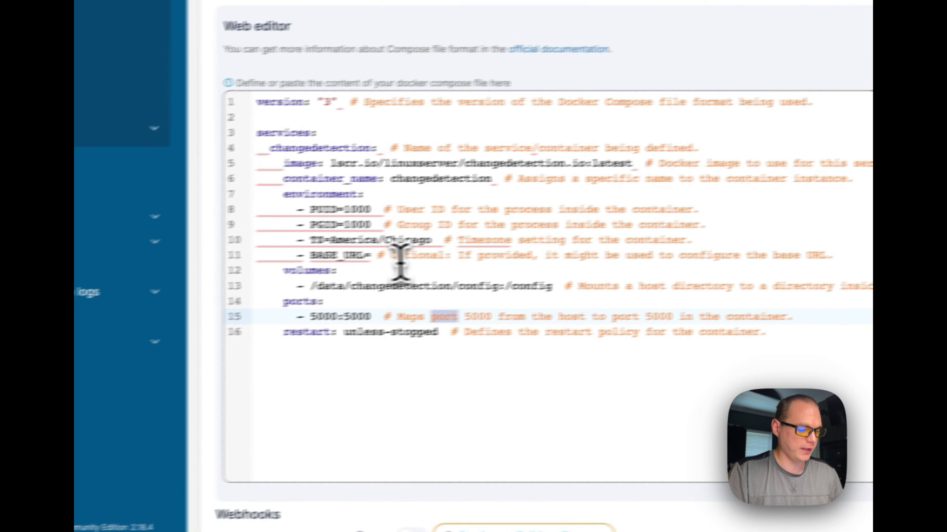
# Step: Review the compose file in the Web editor and deploy the changedetection stack
pyautogui.scroll(-3)
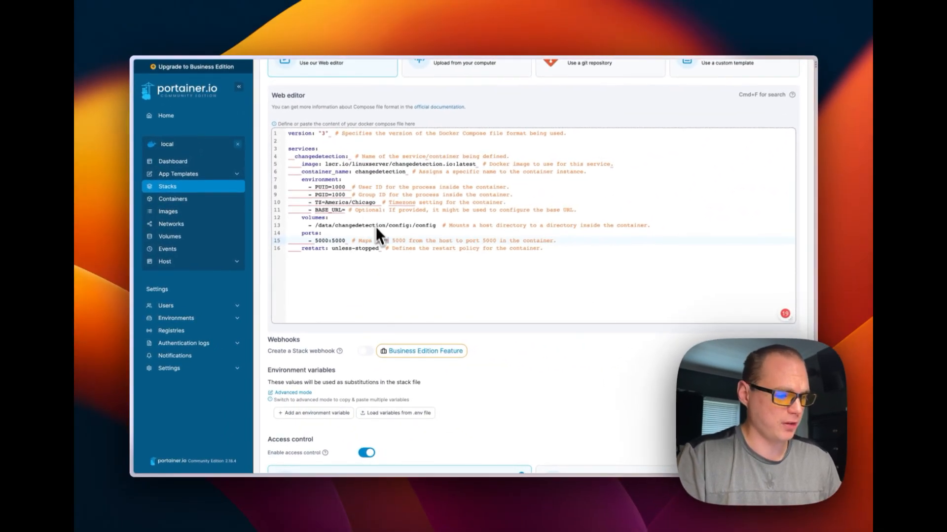
pyautogui.scroll(-3)
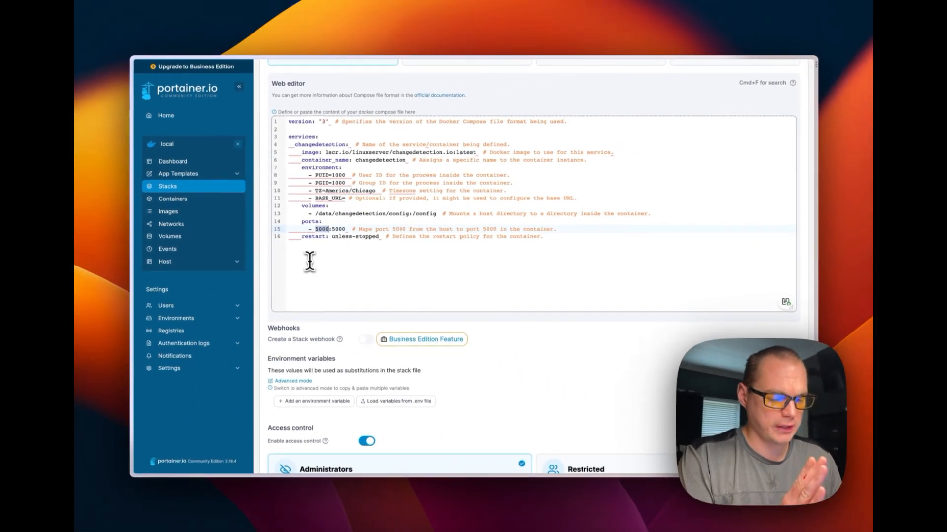
pyautogui.moveTo(336, 256)
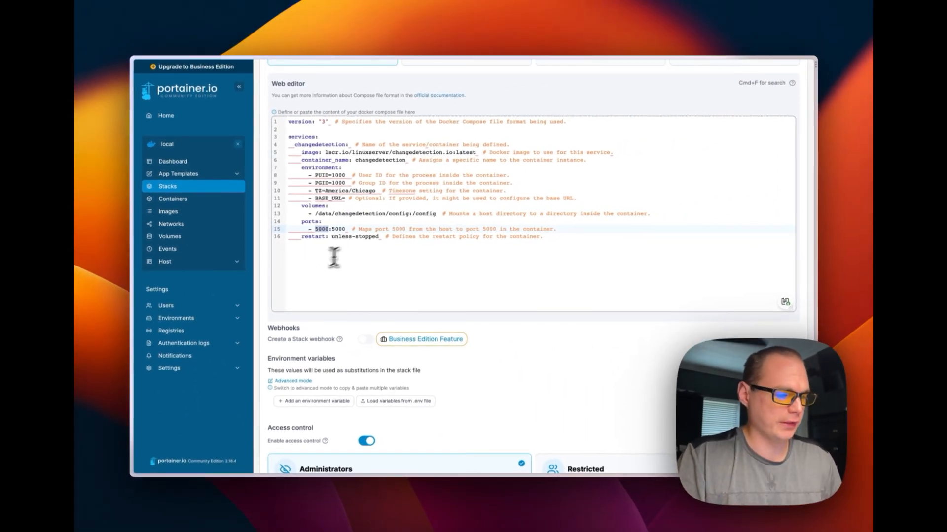
pyautogui.scroll(-3)
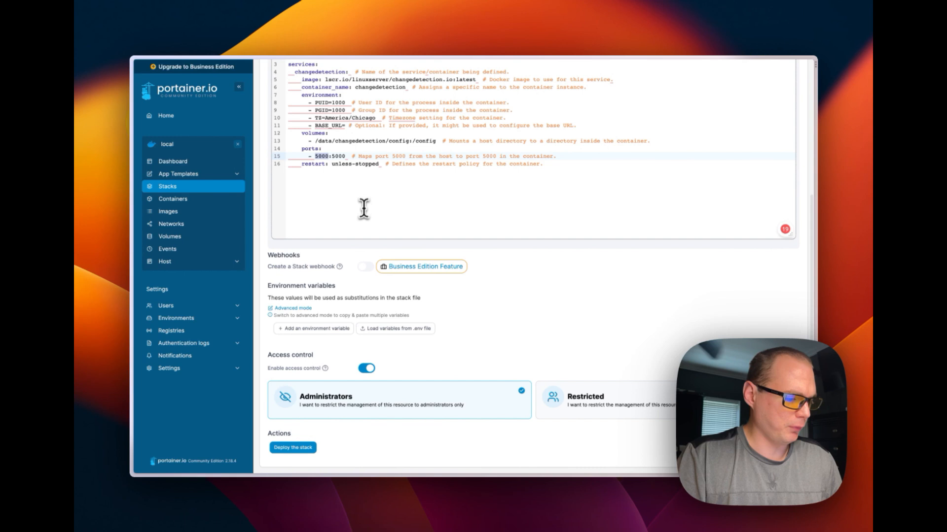
pyautogui.click(293, 448)
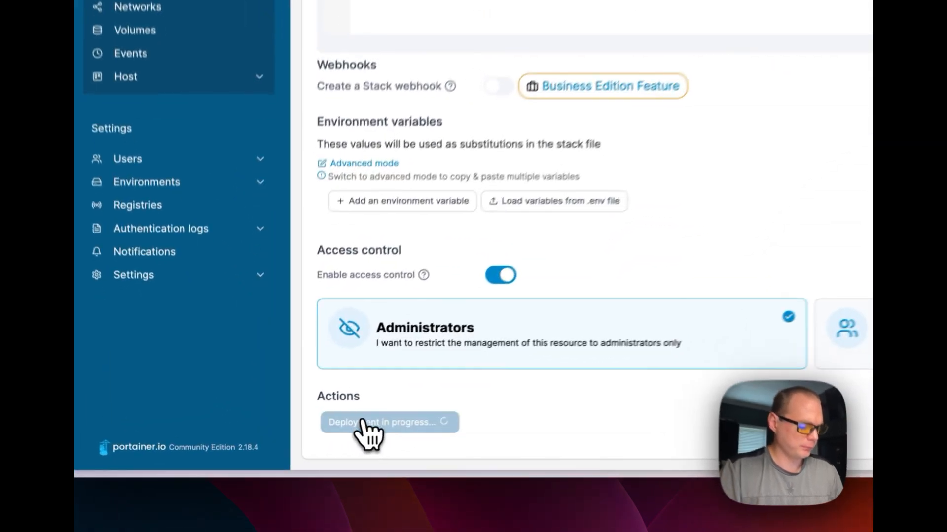
# Step: View changedetection-stack's compose file in the Editor and update the stack
pyautogui.click(388, 422)
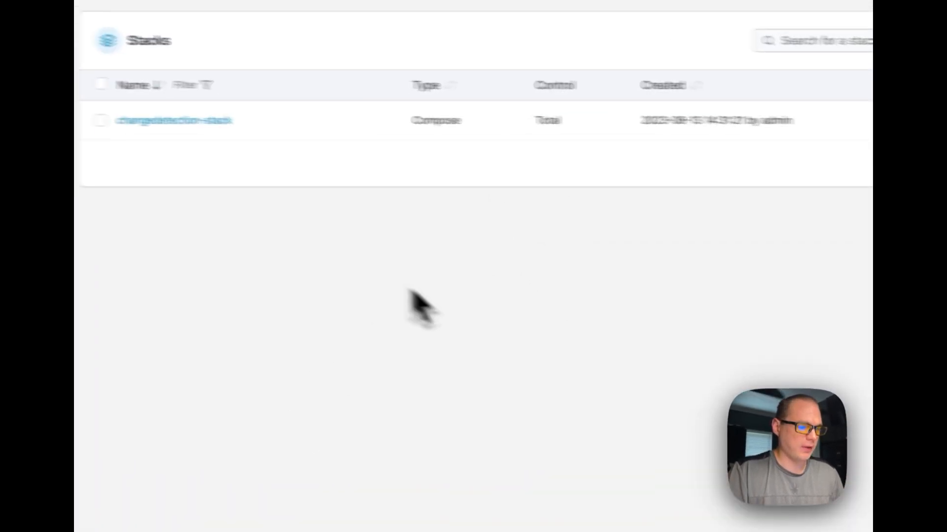
pyautogui.click(174, 120)
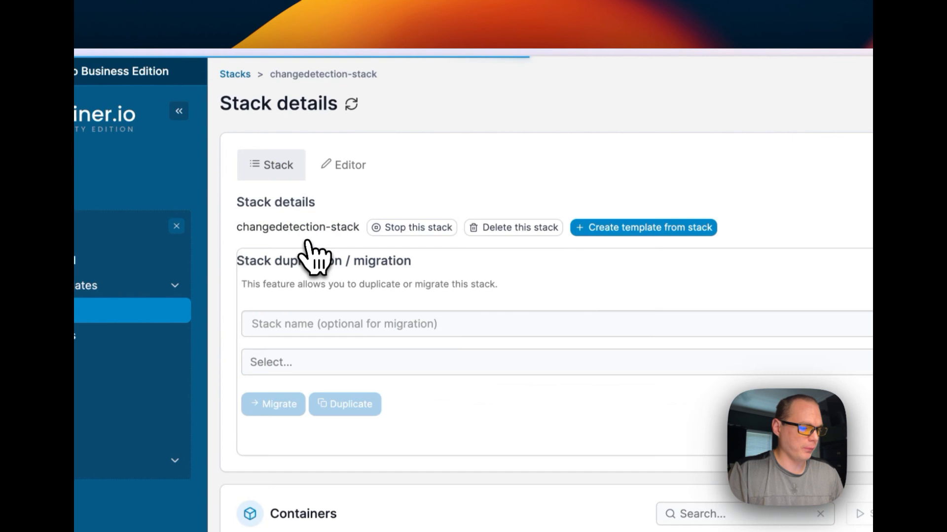
pyautogui.scroll(-3)
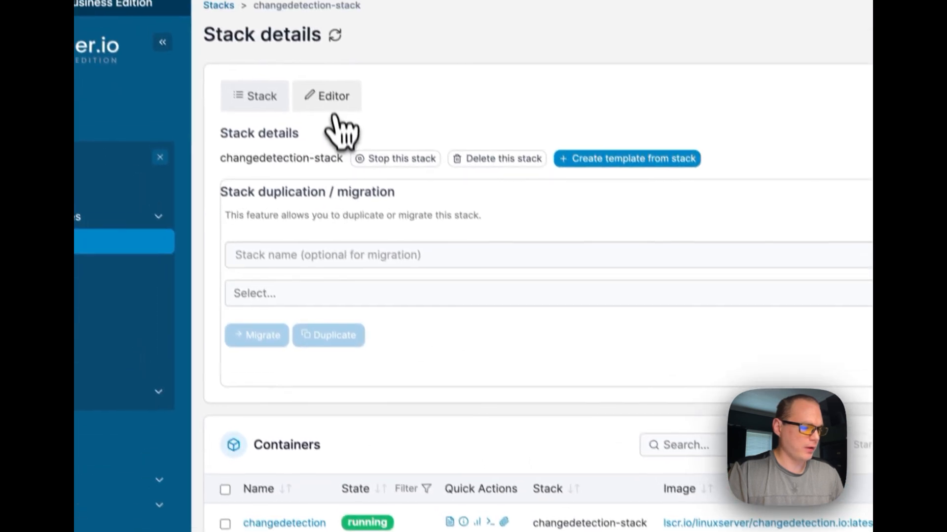
pyautogui.click(327, 96)
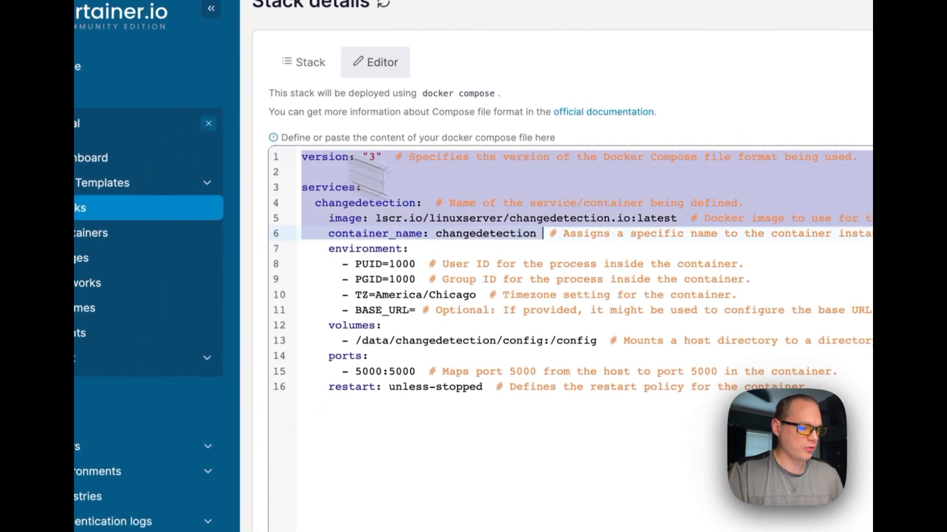
pyautogui.scroll(-3)
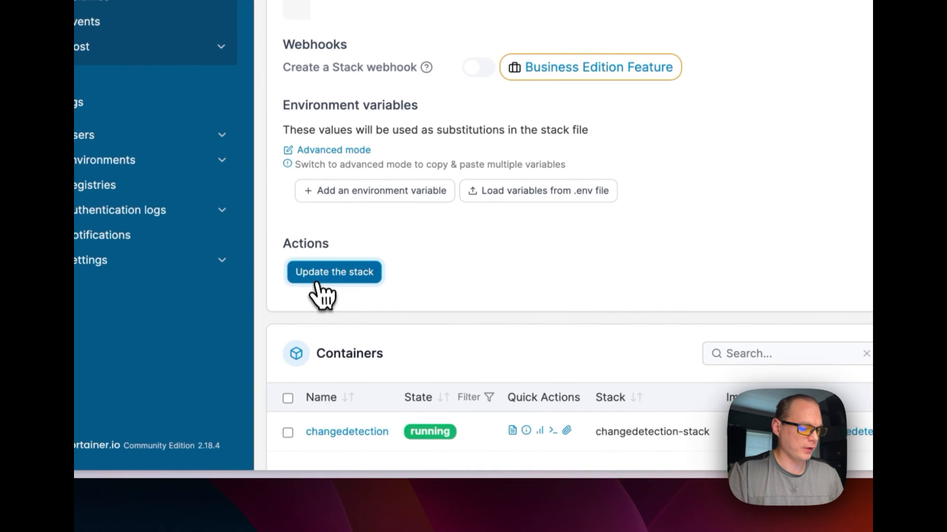
pyautogui.click(333, 272)
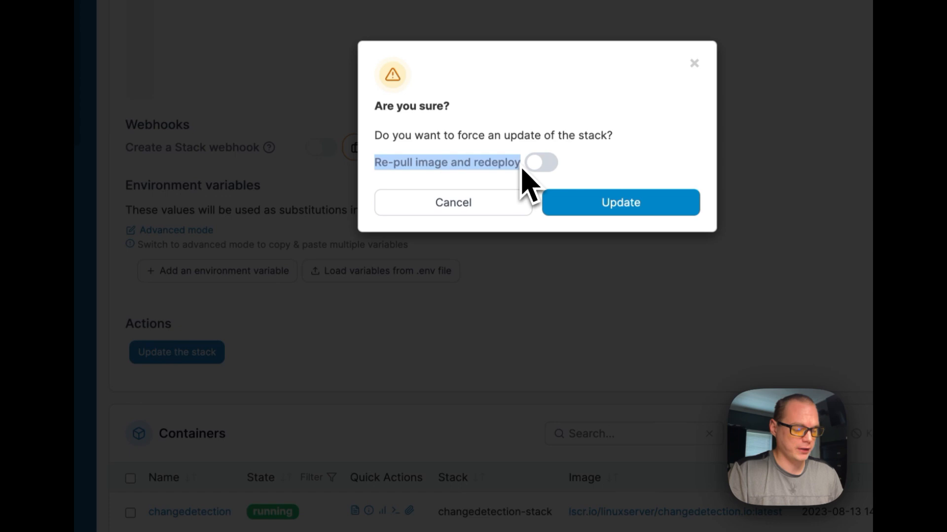
pyautogui.moveTo(546, 200)
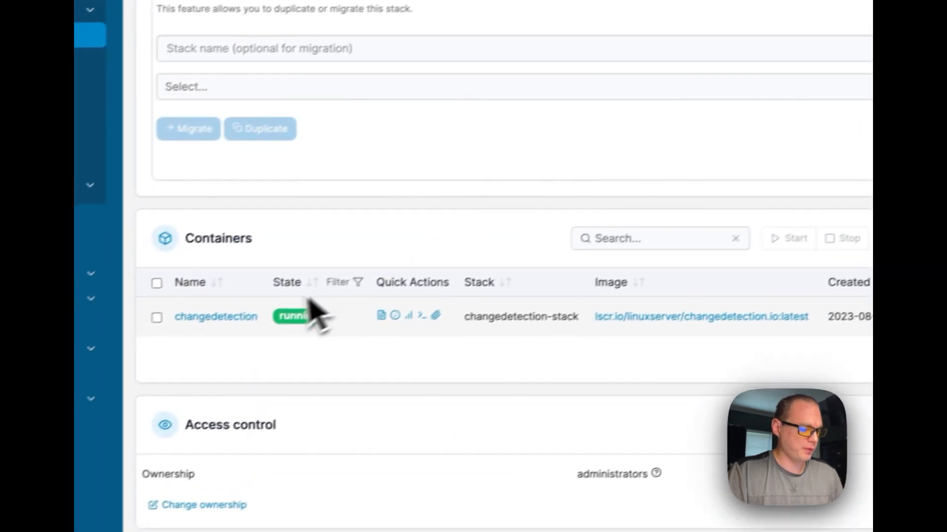
# Step: Inspect the changedetection container's logs and its port 5000 mapping
pyautogui.click(216, 315)
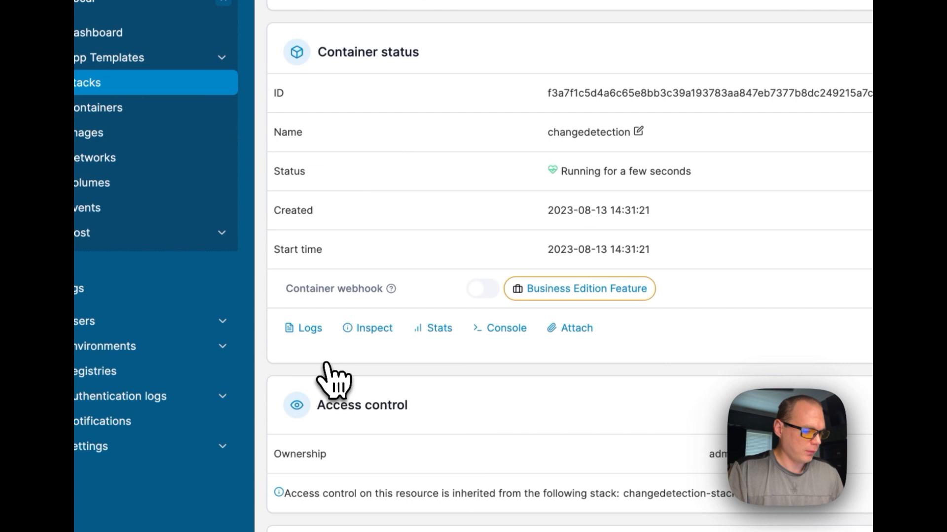
pyautogui.click(310, 327)
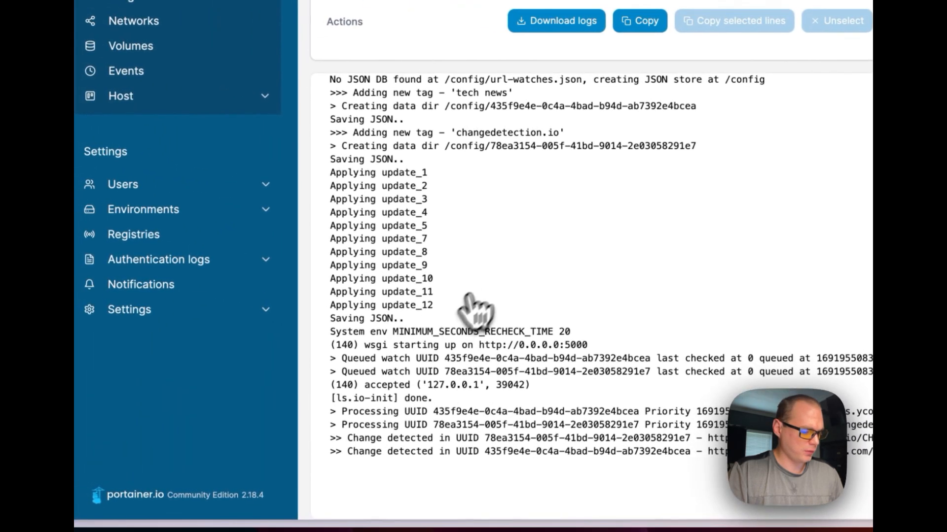
pyautogui.moveTo(531, 275)
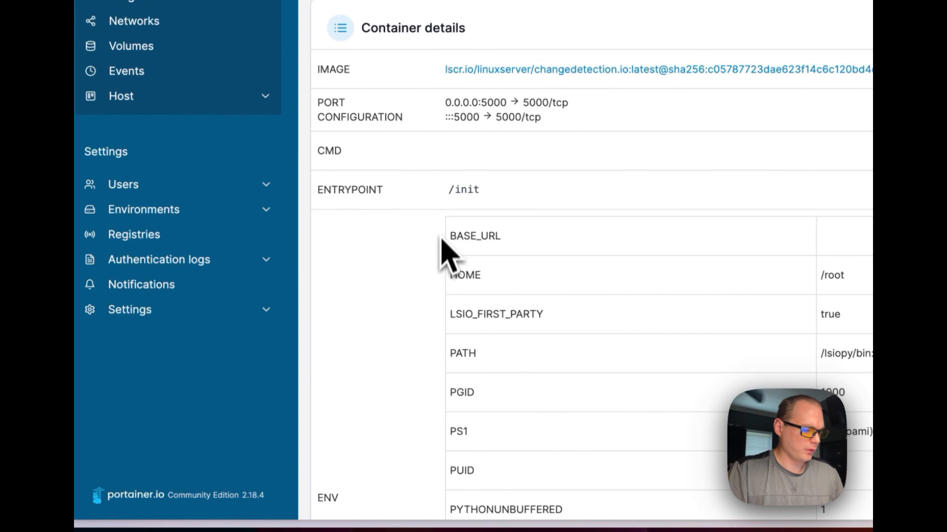
pyautogui.scroll(3)
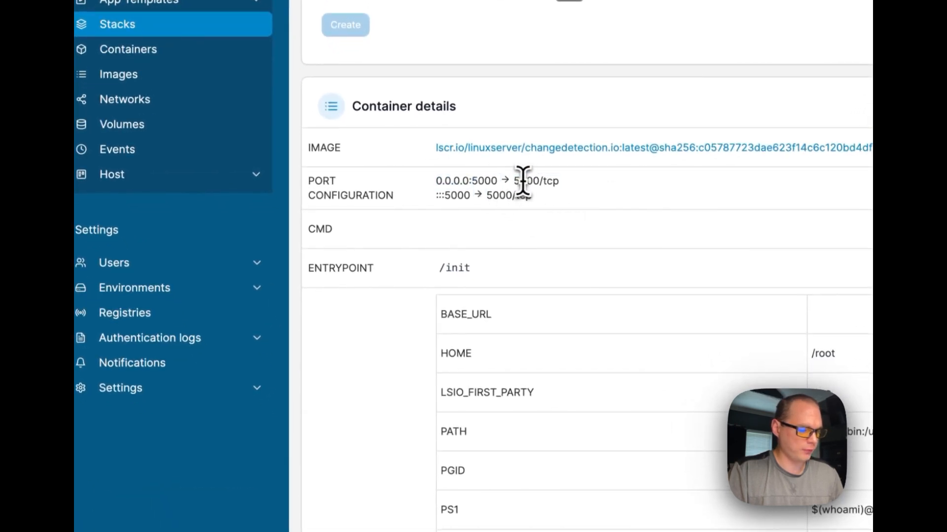
pyautogui.doubleClick(523, 181)
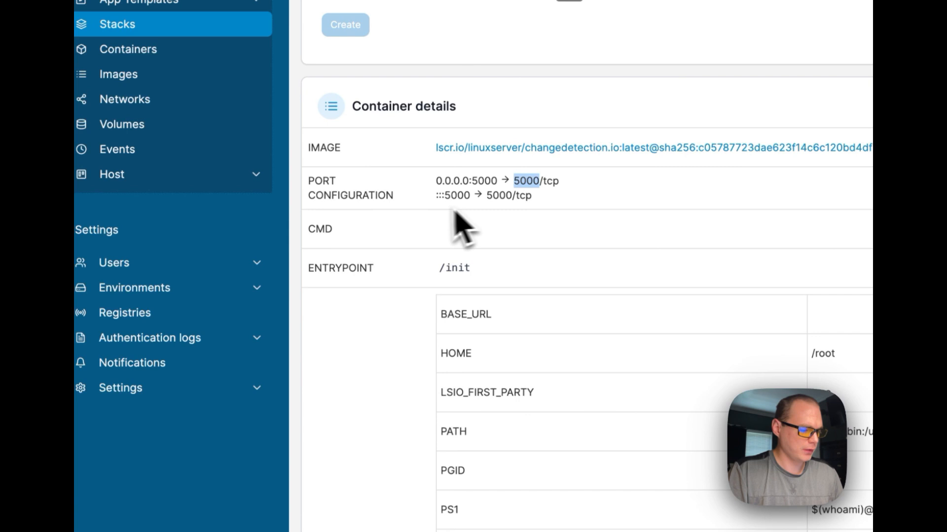
# Step: Review the container's /data/changedetection/config volume and default network details
pyautogui.scroll(-3)
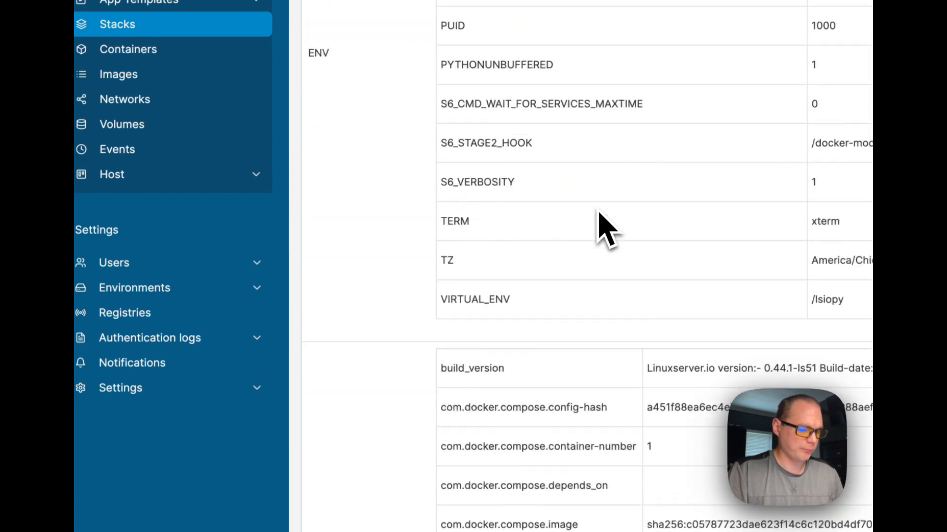
pyautogui.scroll(-3)
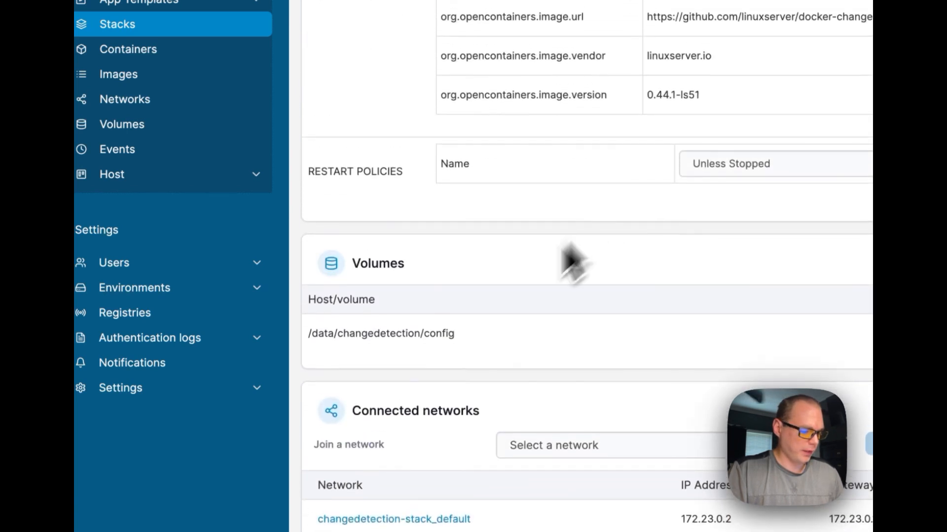
pyautogui.scroll(-3)
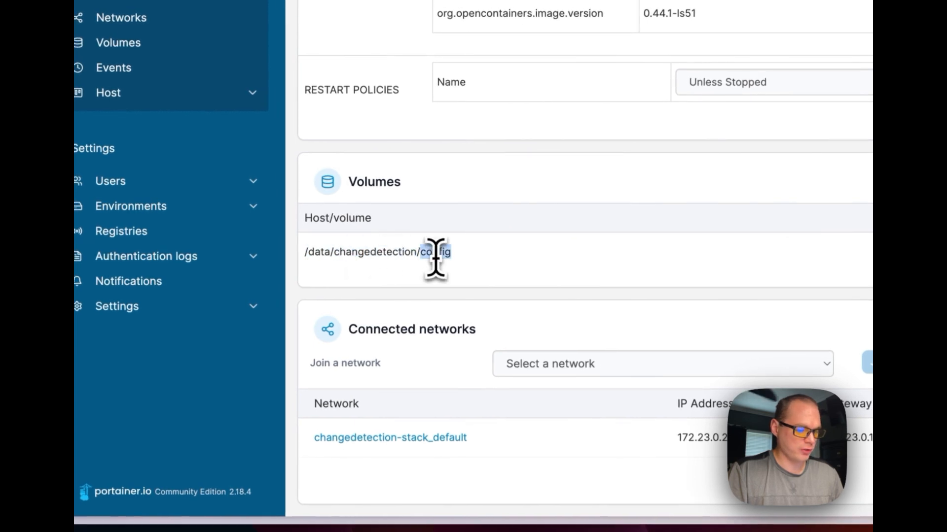
pyautogui.scroll(-3)
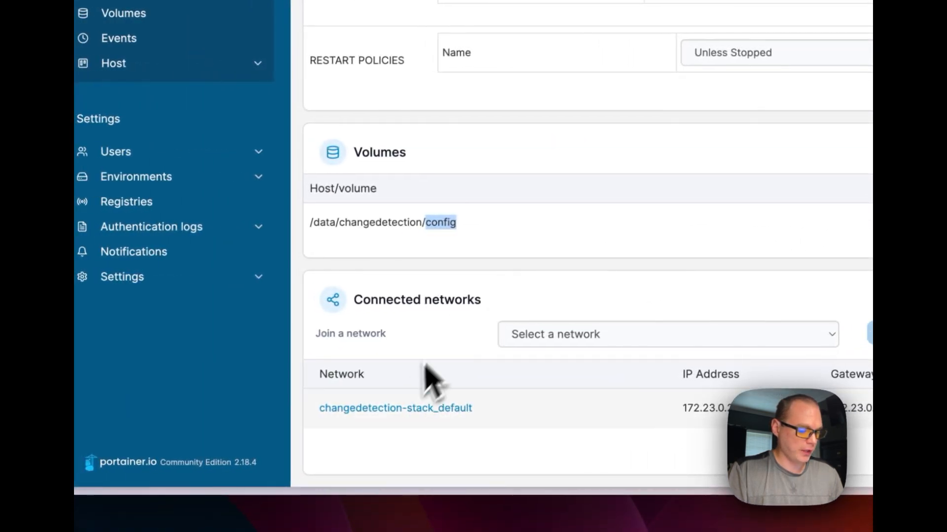
pyautogui.moveTo(440, 332)
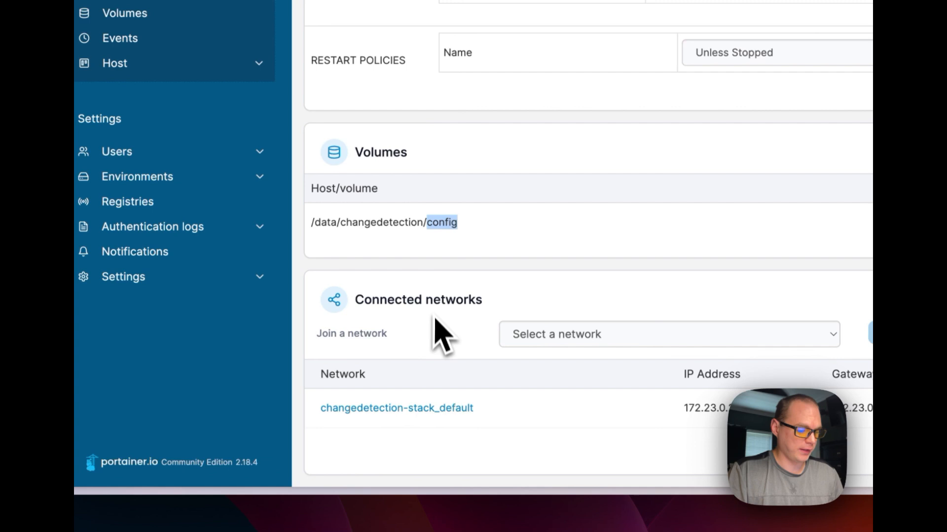
pyautogui.scroll(3)
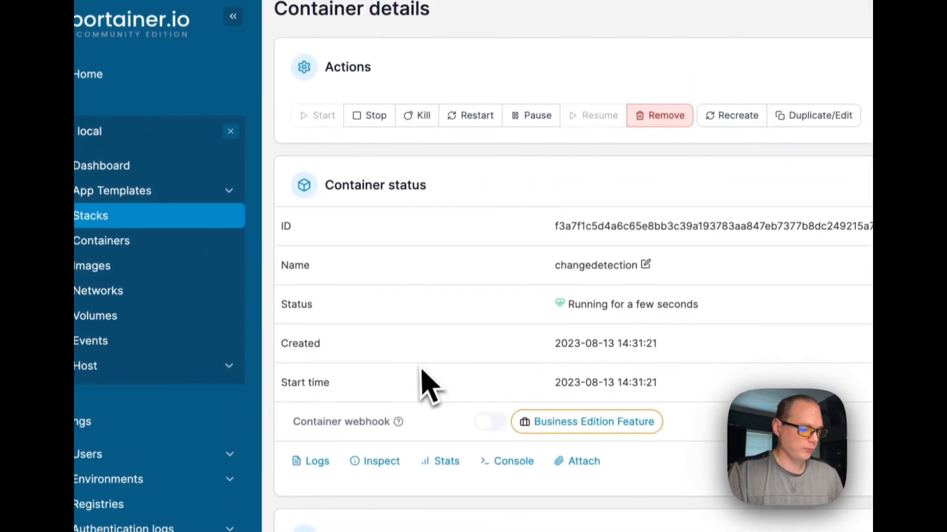
pyautogui.scroll(3)
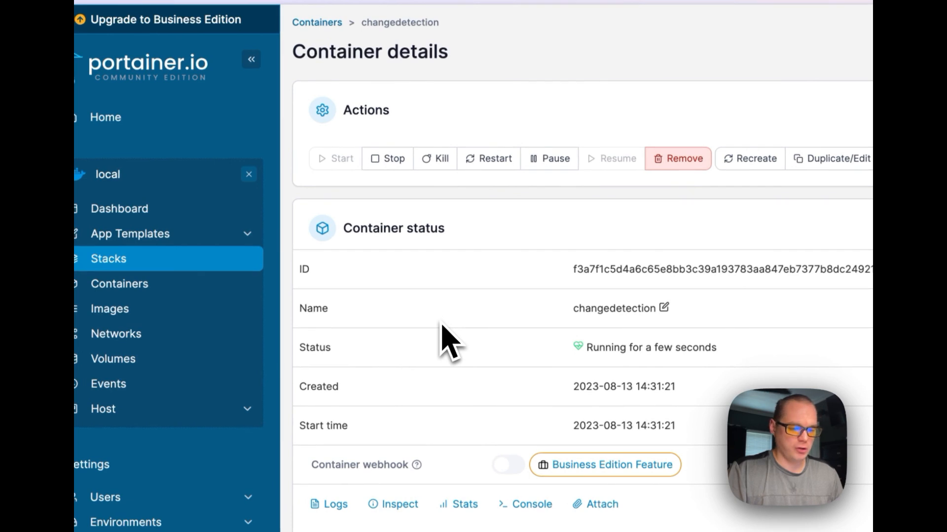
pyautogui.scroll(-3)
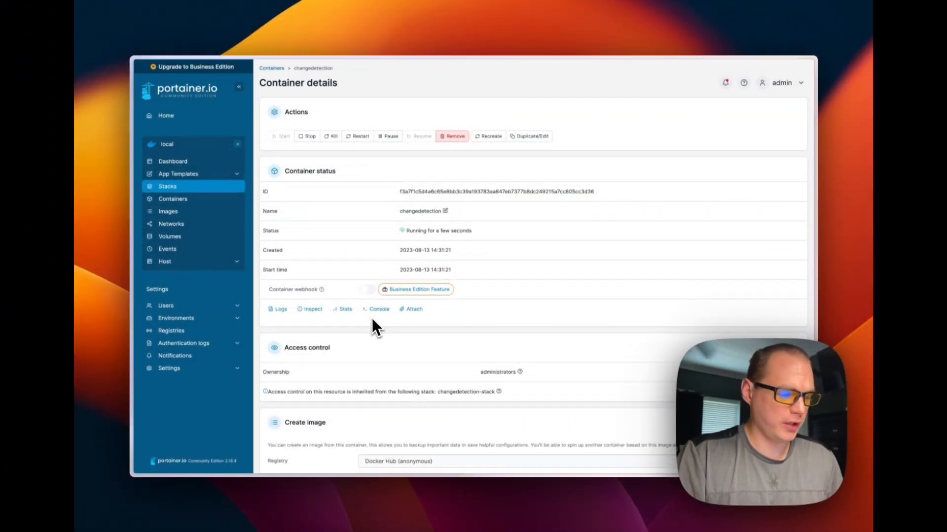
pyautogui.moveTo(402, 235)
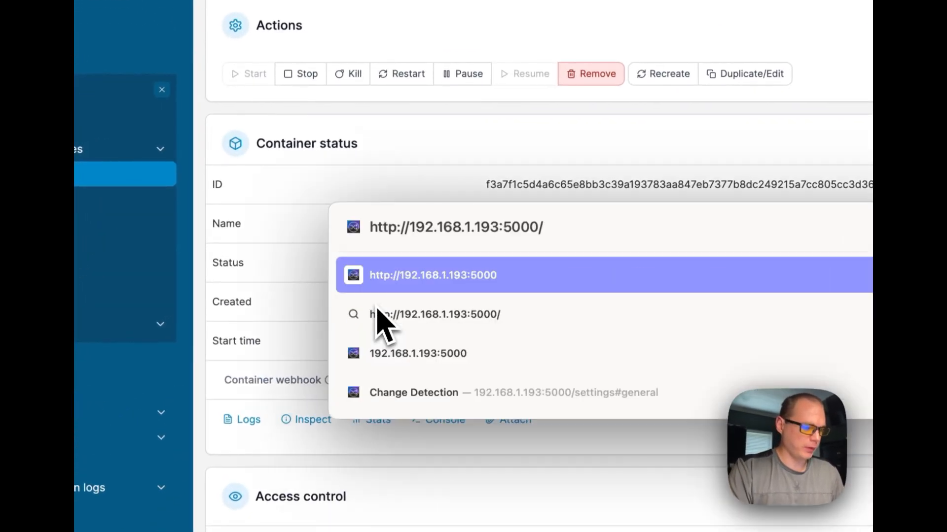
pyautogui.moveTo(423, 227)
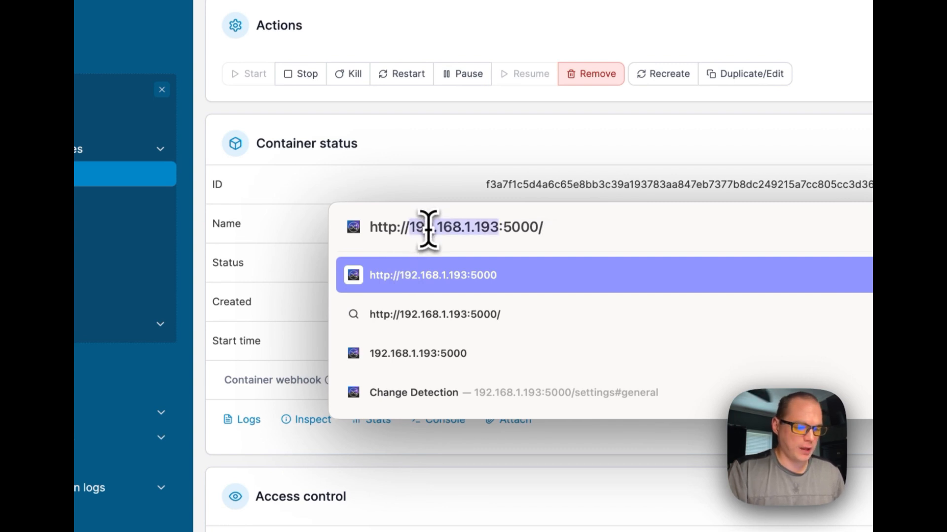
pyautogui.moveTo(423, 247)
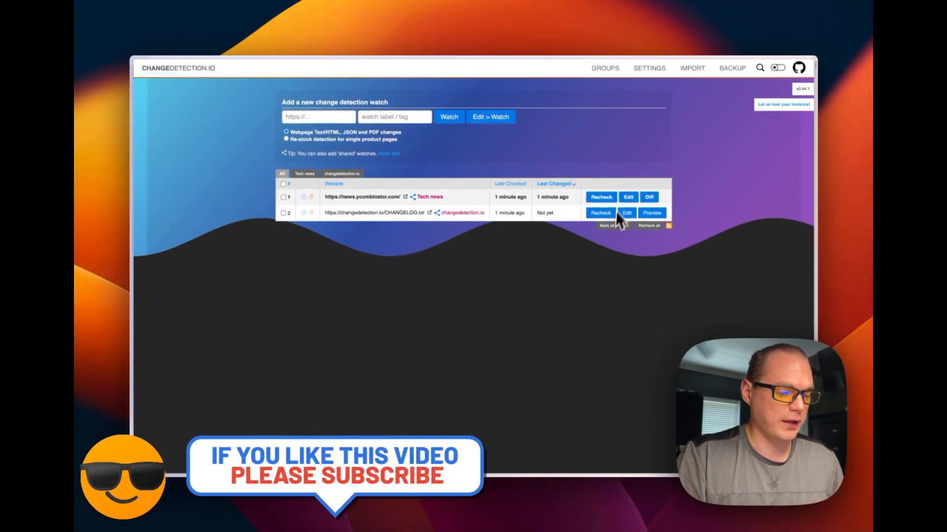
pyautogui.moveTo(392, 162)
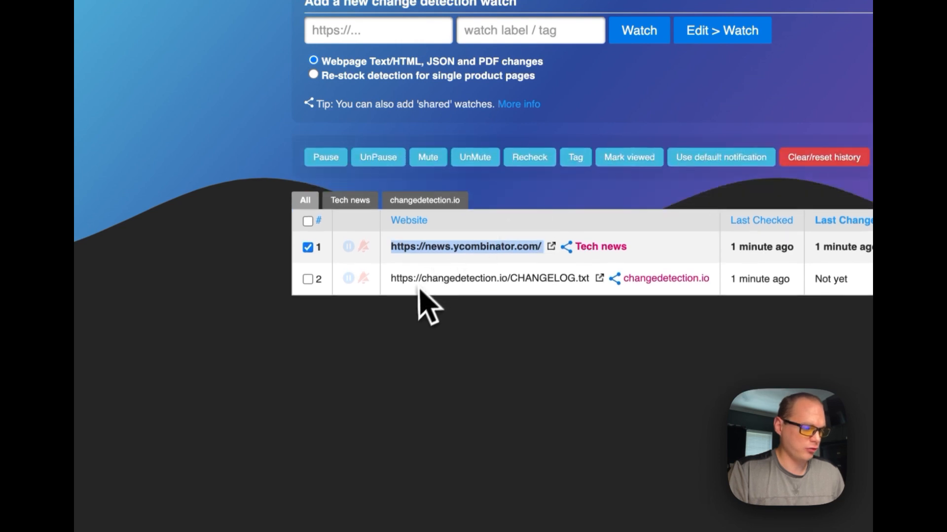
pyautogui.click(308, 279)
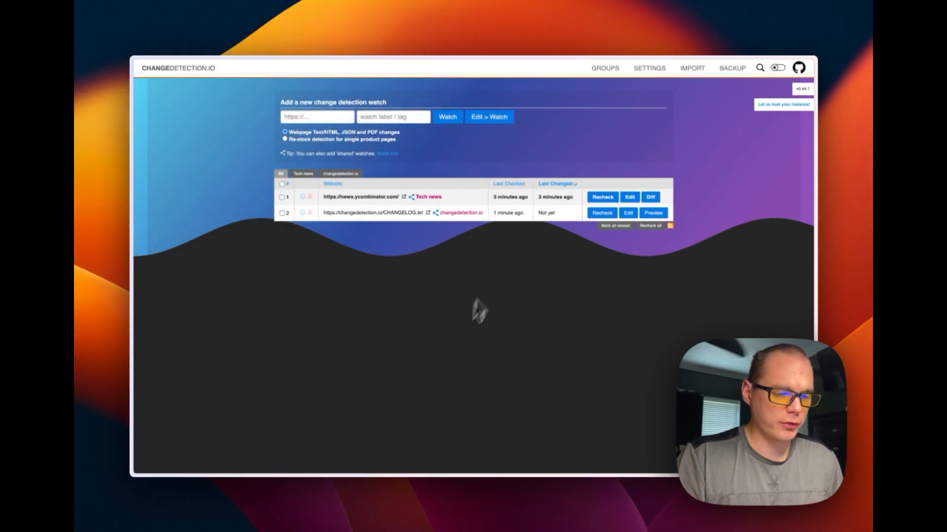
pyautogui.moveTo(248, 237)
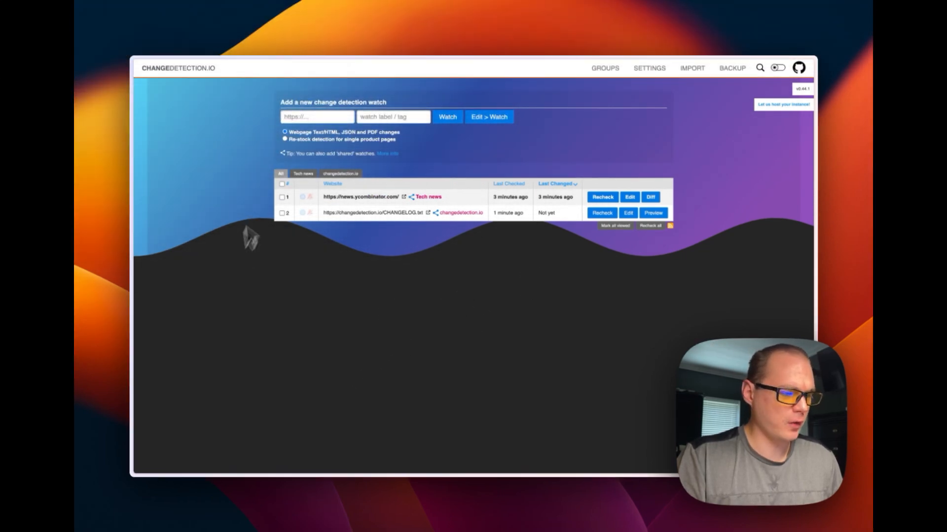
pyautogui.moveTo(636, 114)
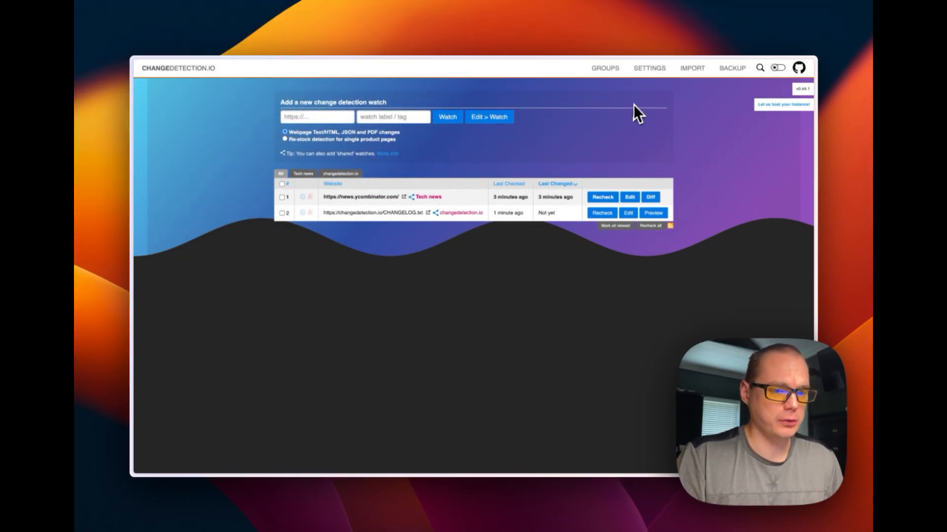
# Step: Enter a password in changedetection.io's settings and save it
pyautogui.click(649, 68)
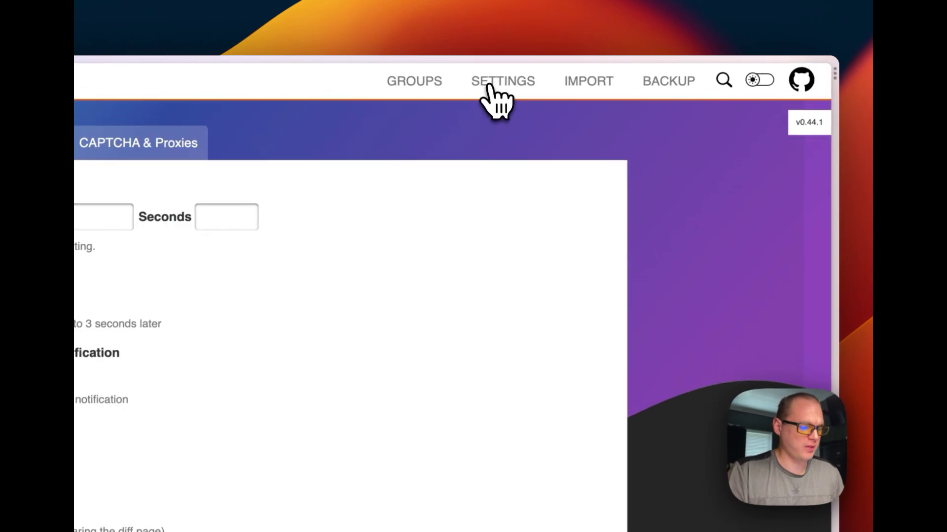
pyautogui.scroll(-3)
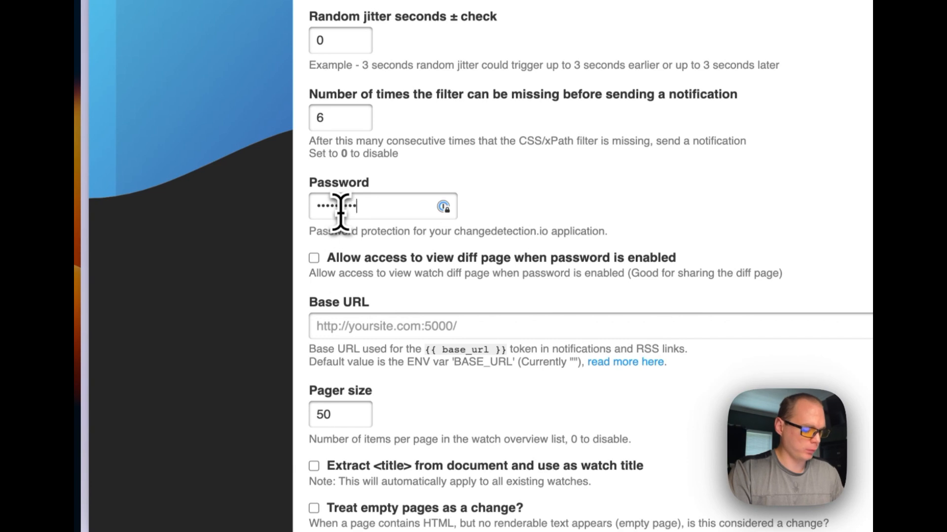
pyautogui.scroll(-3)
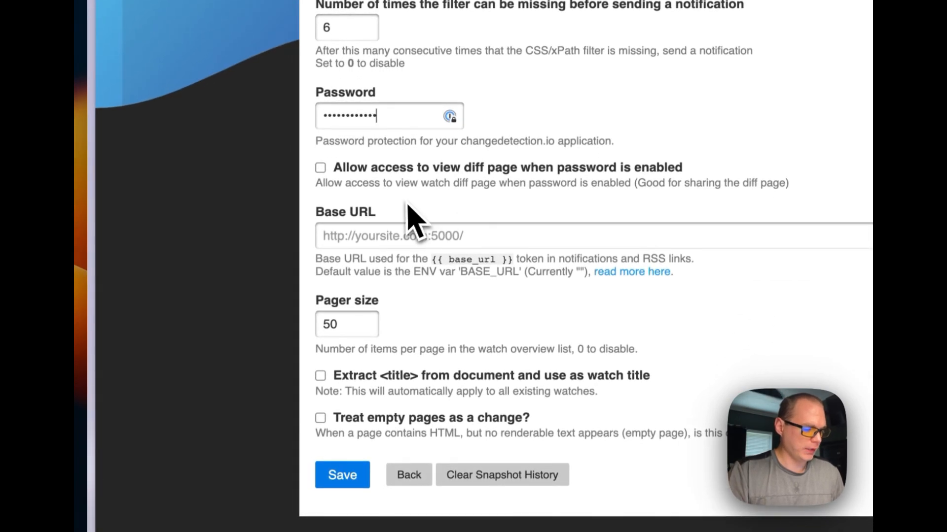
pyautogui.moveTo(459, 191)
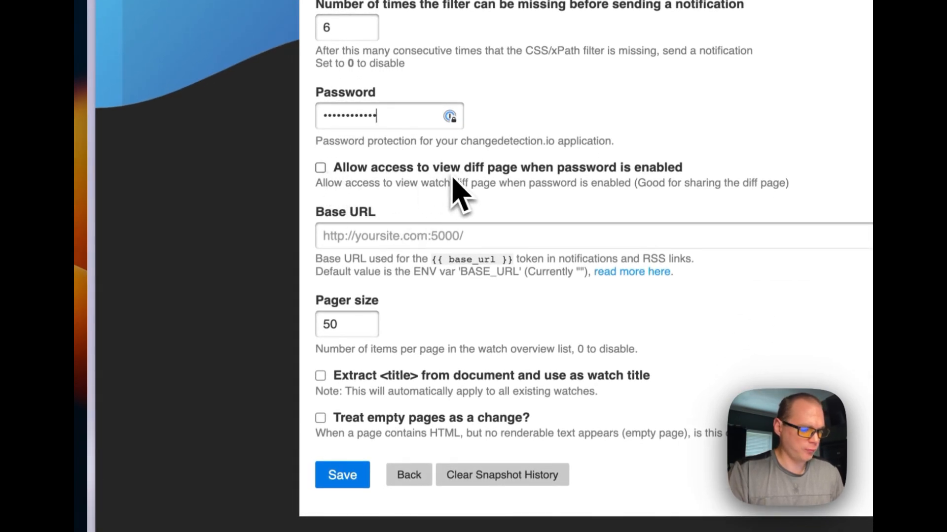
pyautogui.moveTo(368, 208)
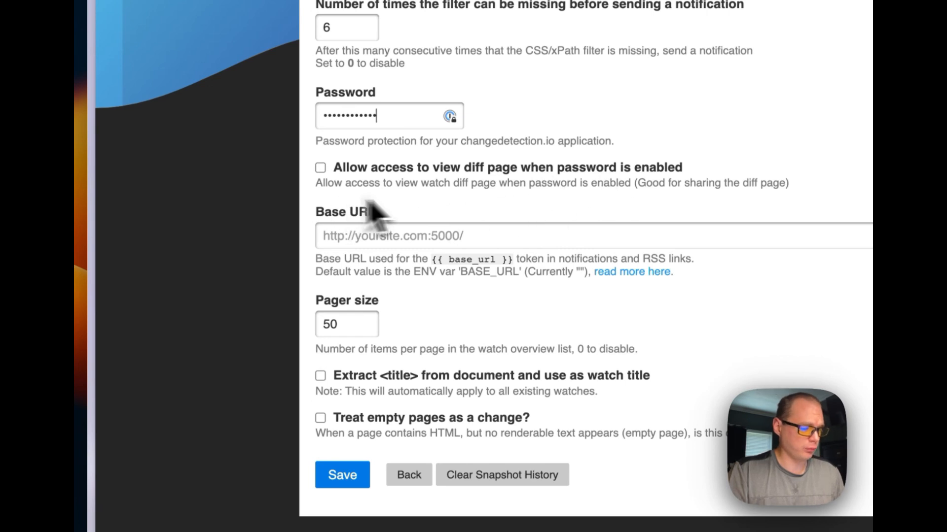
pyautogui.scroll(-3)
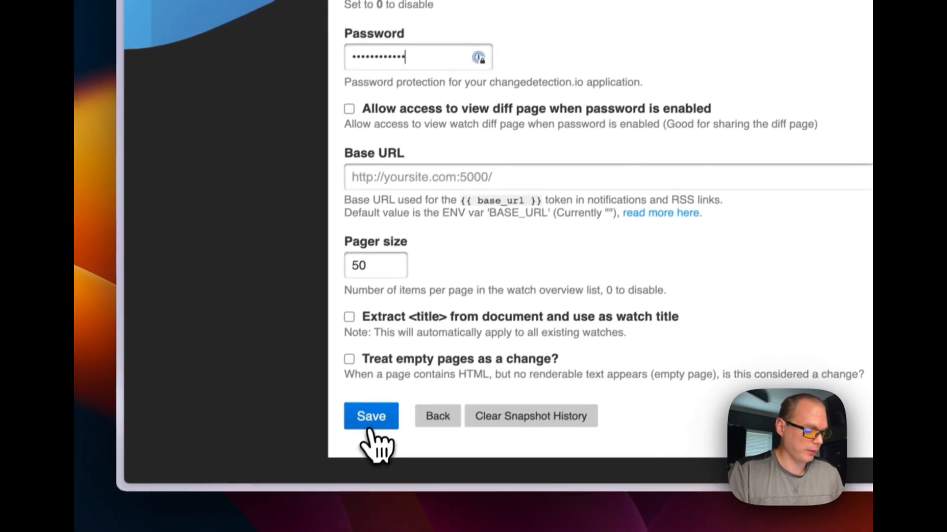
pyautogui.click(370, 416)
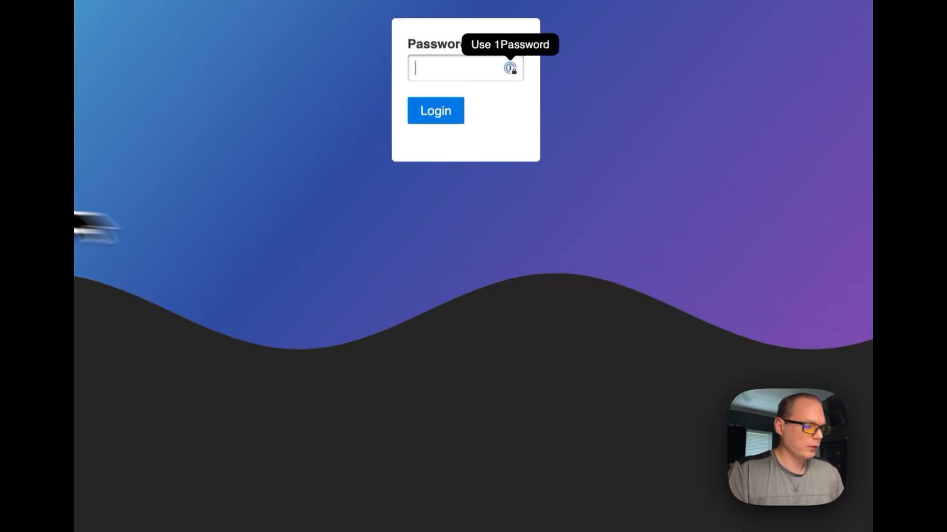
pyautogui.moveTo(281, 332)
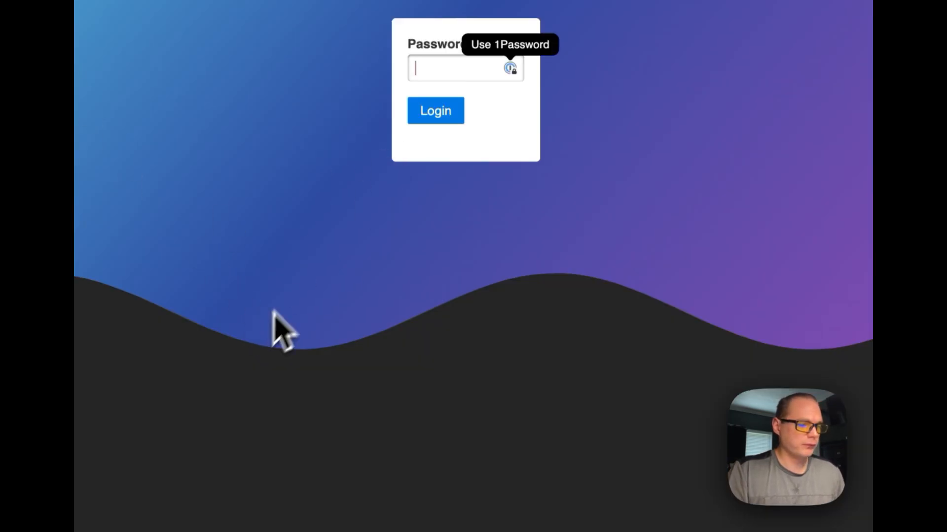
pyautogui.moveTo(402, 124)
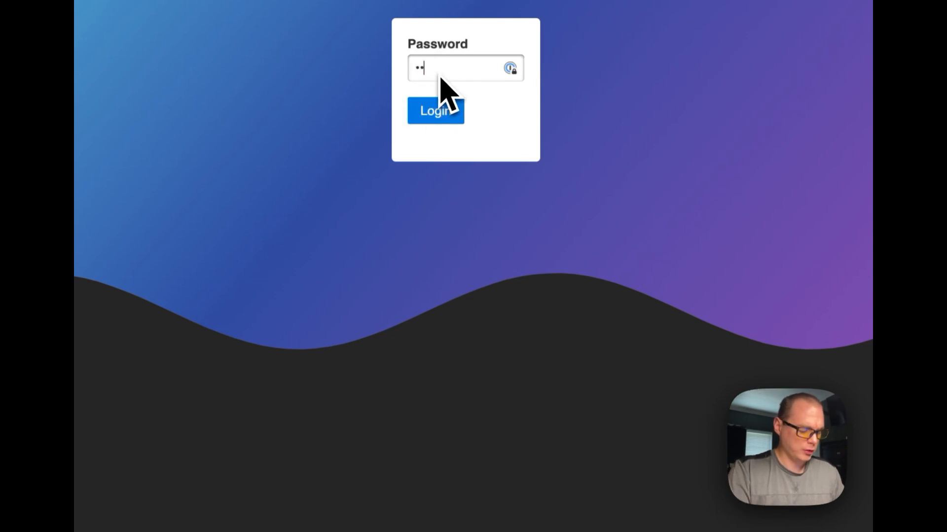
pyautogui.write('password')
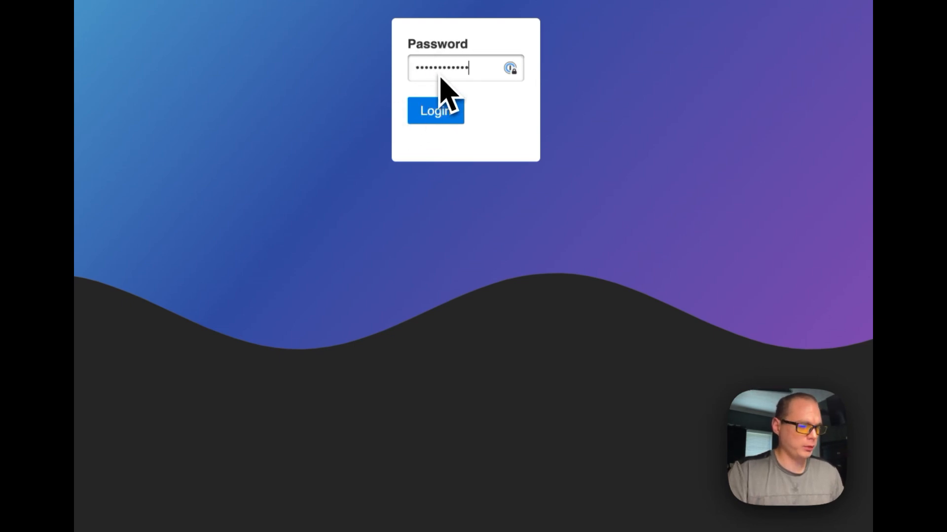
pyautogui.click(435, 111)
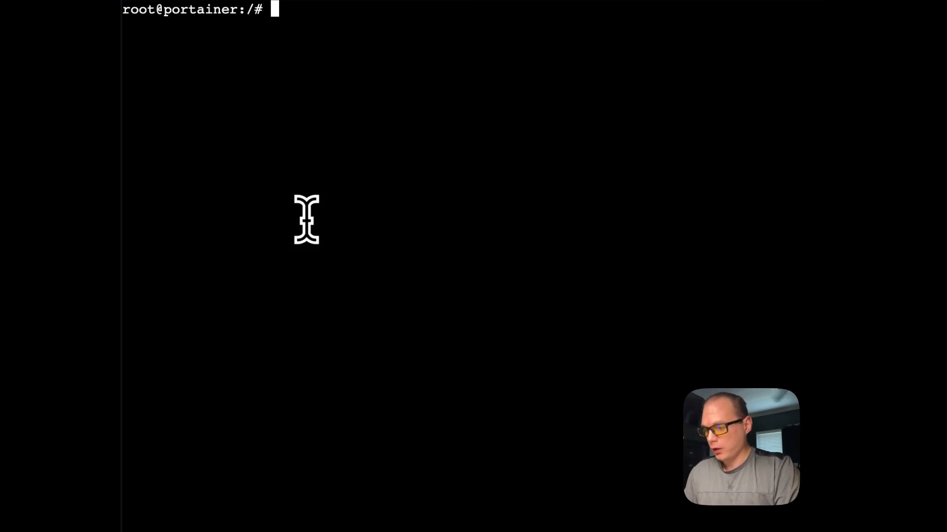
# Step: Navigate into /data/changedetection/config and list its files, including url-watches.json and secret.txt
pyautogui.write('ls -lsa')
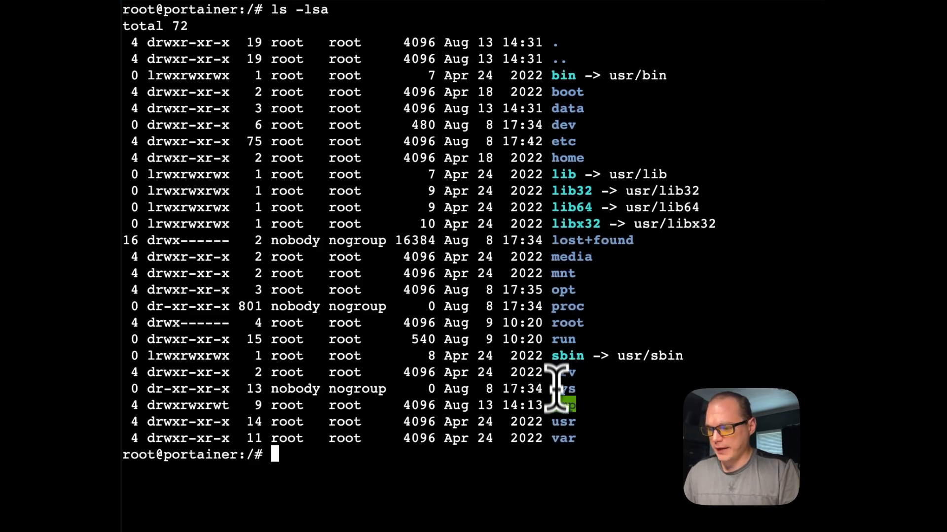
pyautogui.moveTo(561, 120)
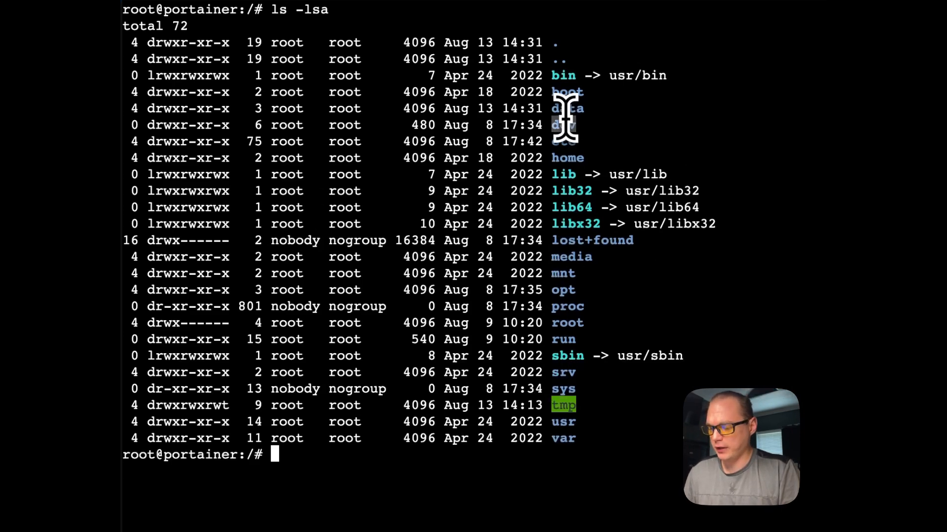
pyautogui.write('cd /data')
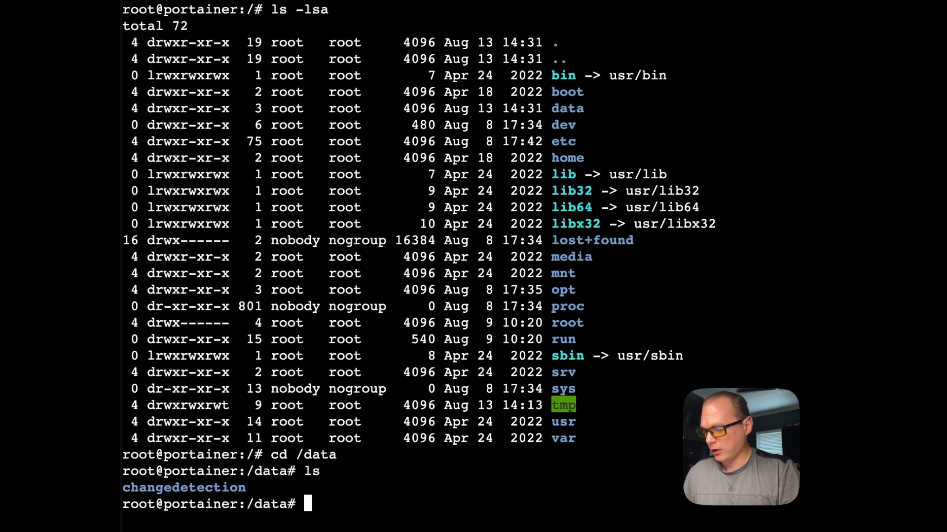
pyautogui.write('cd changedetection')
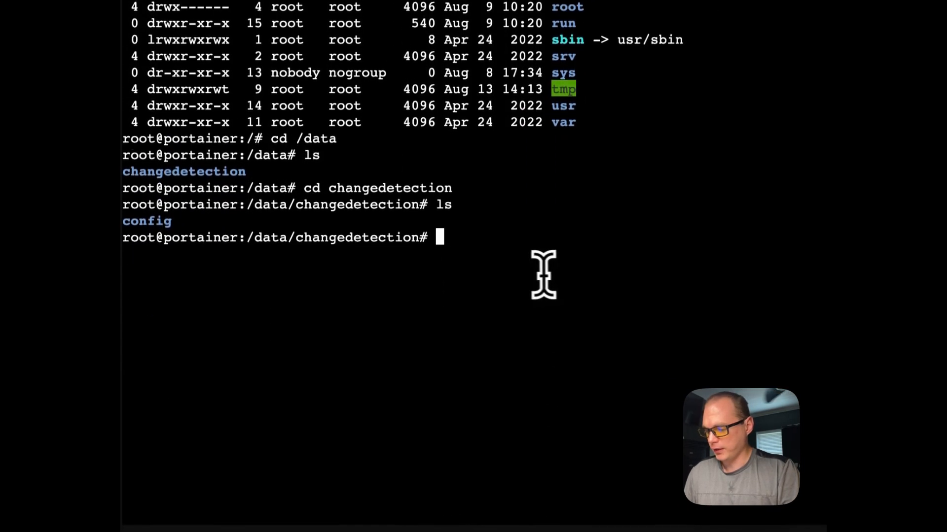
pyautogui.write('cd config')
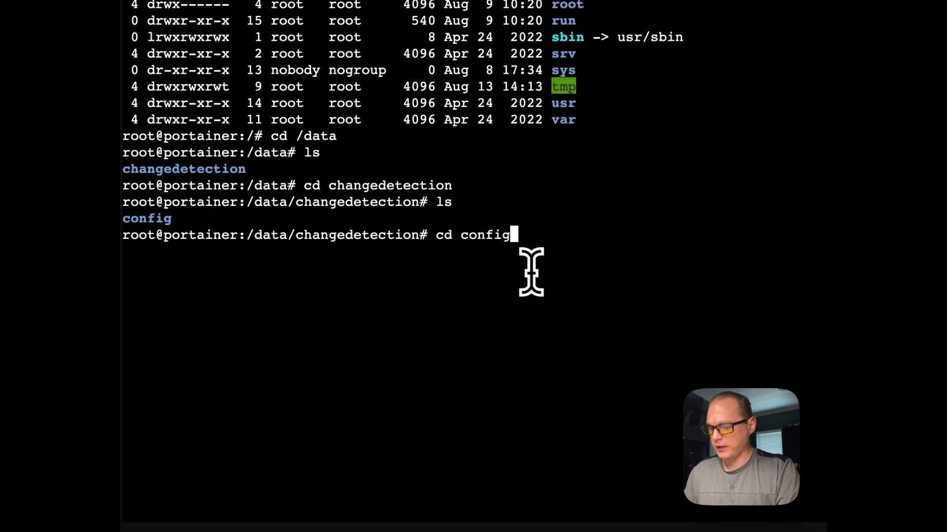
pyautogui.press('Return')
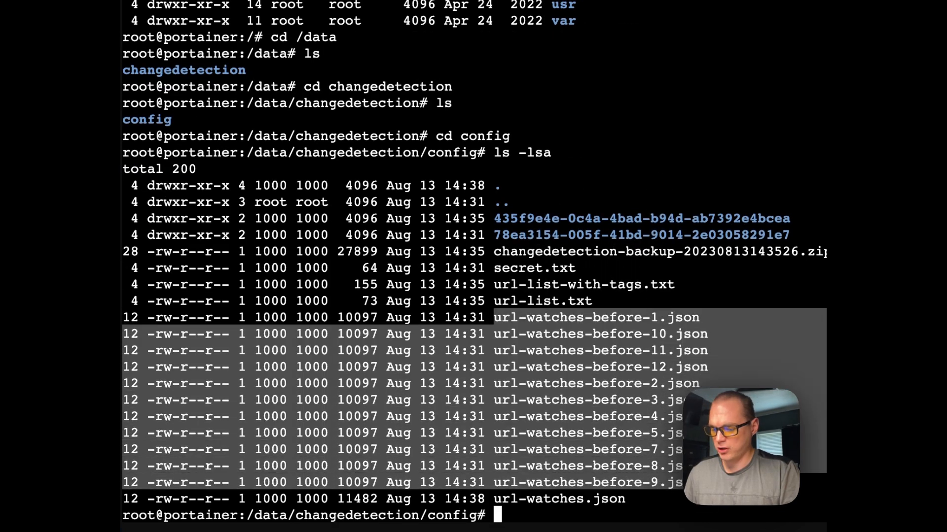
pyautogui.moveTo(540, 202)
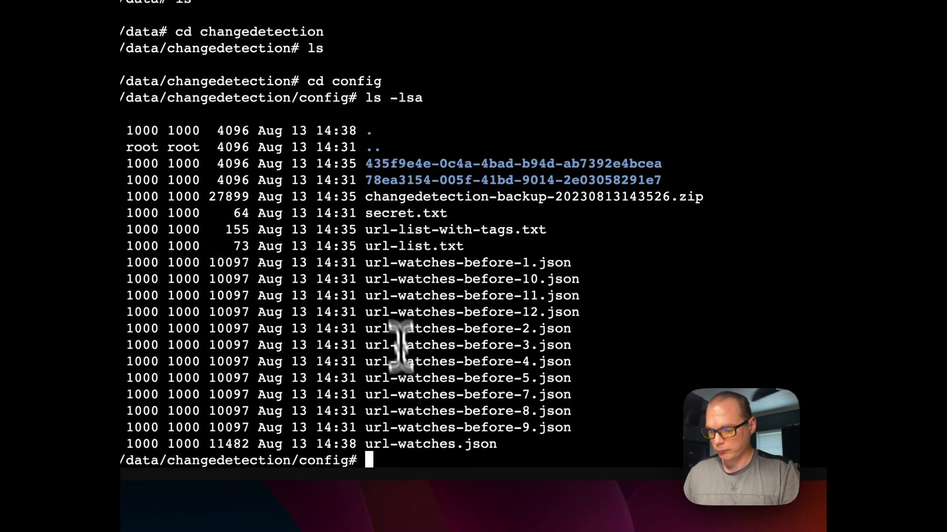
# Step: Print url-watches-before-1.json with cat and scroll through its watch and application settings
pyautogui.press('cmd+c')
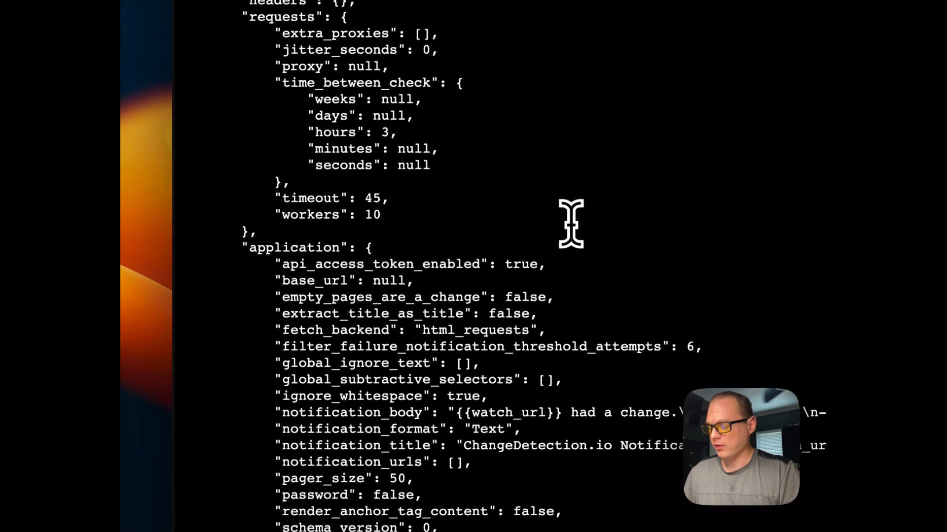
pyautogui.scroll(-3)
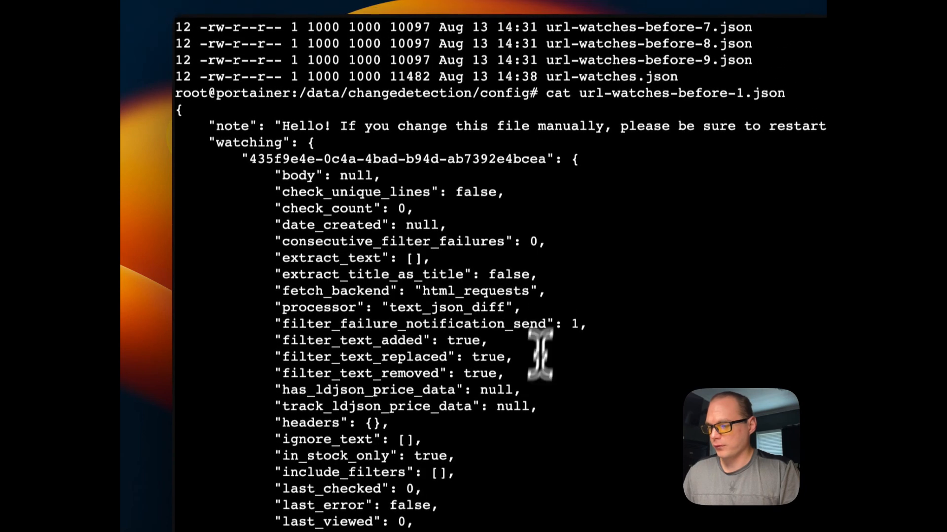
pyautogui.scroll(-3)
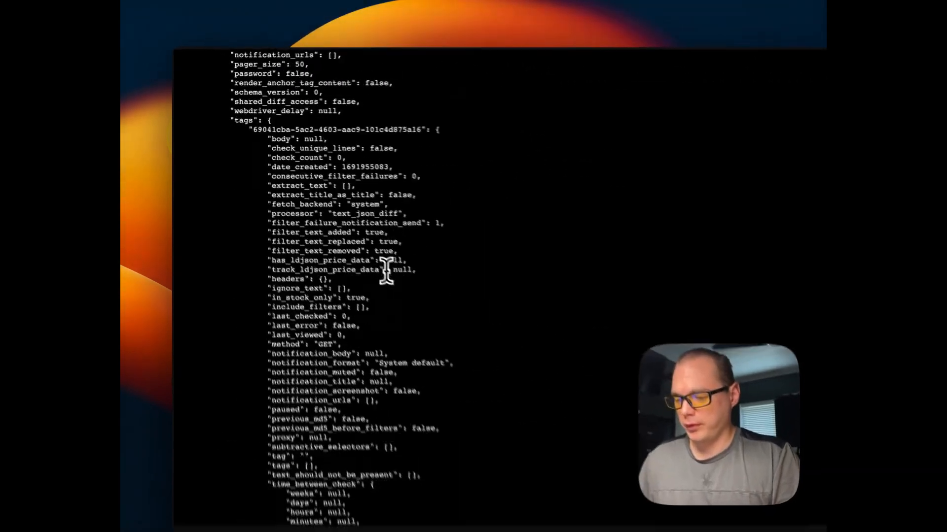
pyautogui.scroll(-3)
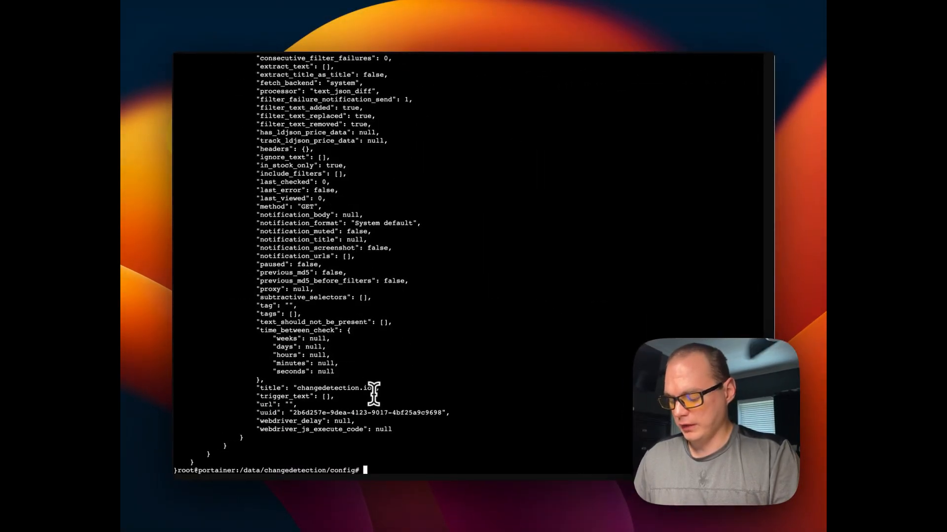